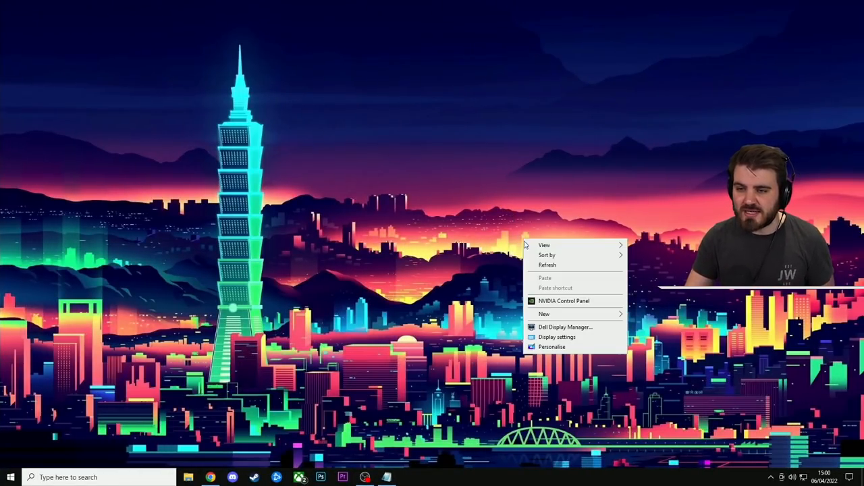
Launch the NVIDIA Control Panel from the desktop context menu.
left_click(549, 306)
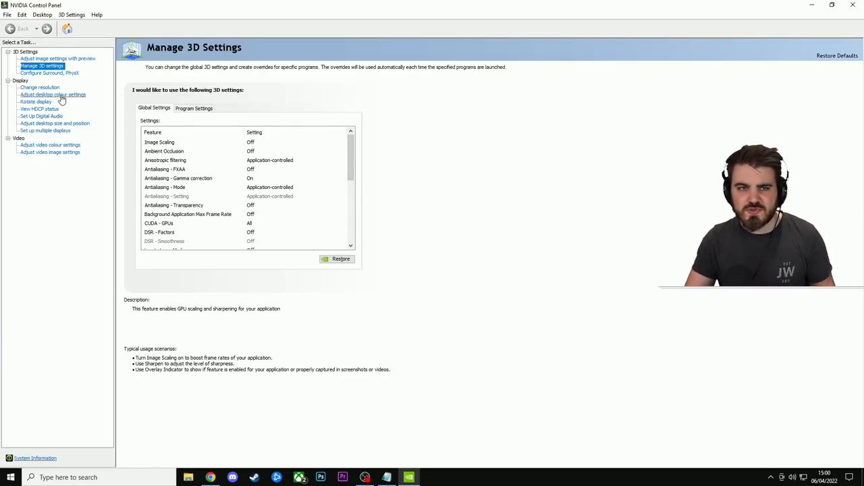
In Adjust desktop colour settings, set Digital vibrance to 70%.
left_click(54, 94)
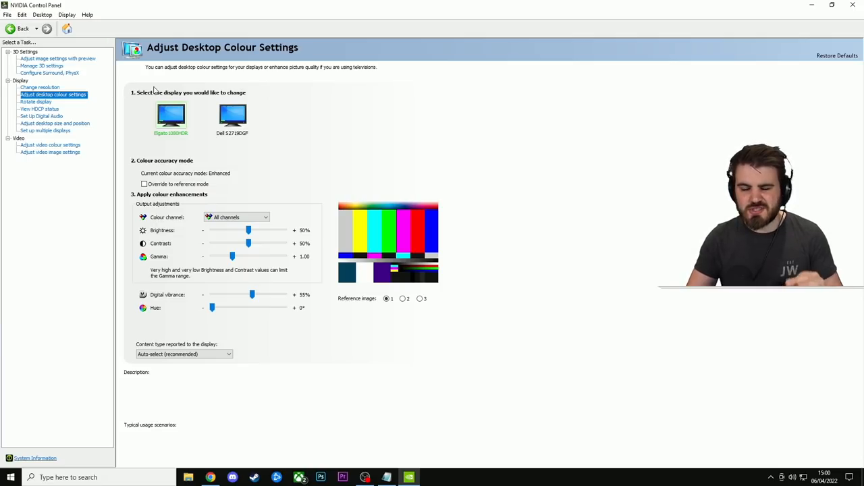
mouse_move(299, 189)
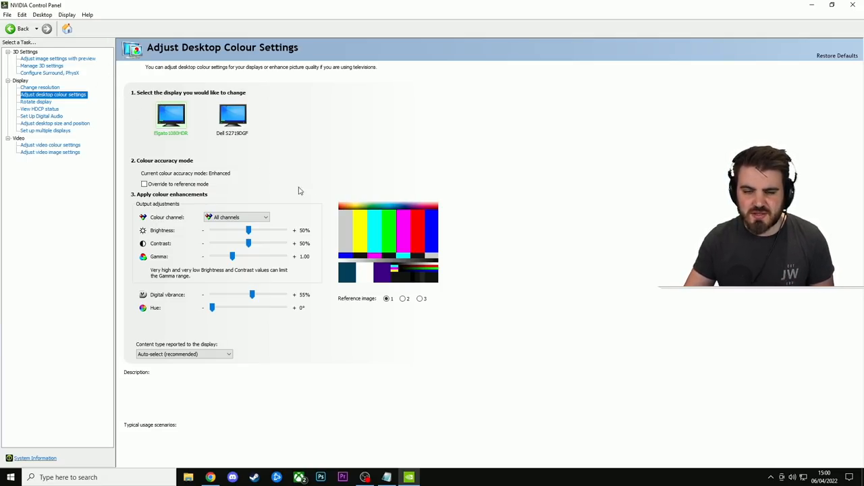
mouse_move(366, 149)
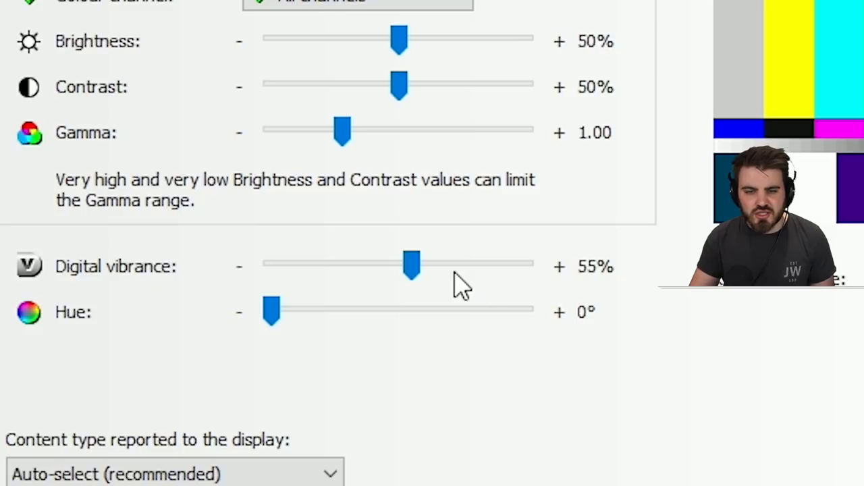
mouse_move(435, 286)
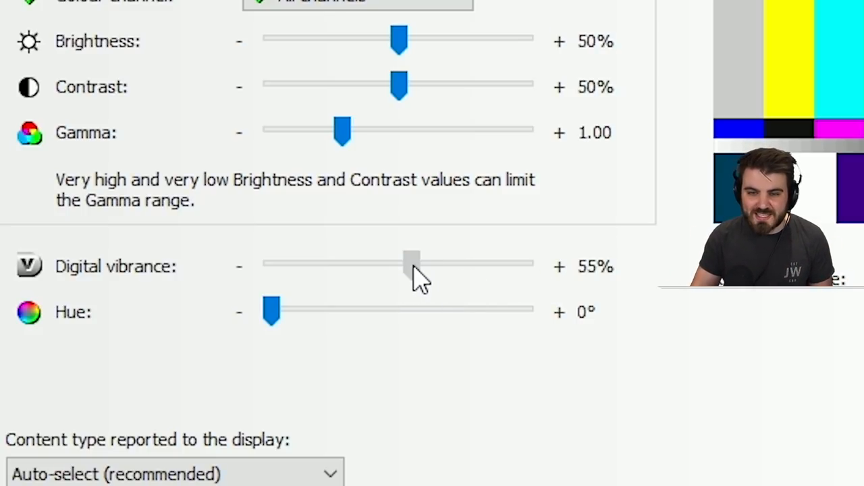
left_click_drag(412, 263, 451, 263)
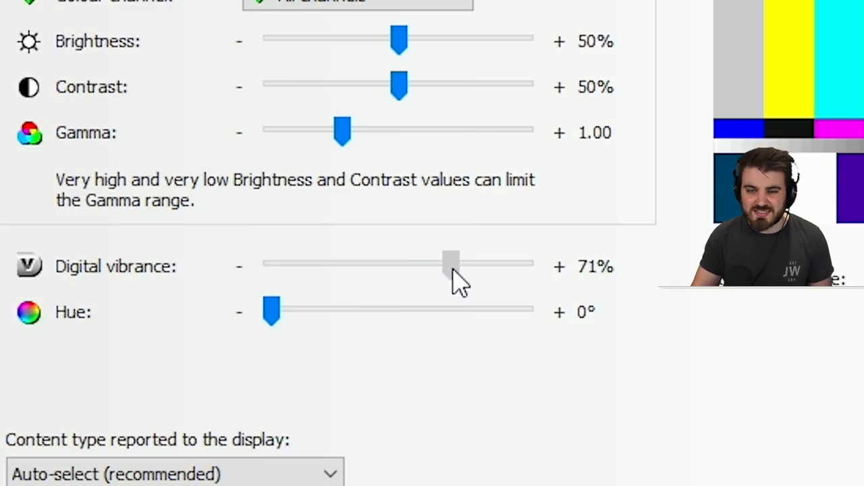
left_click_drag(451, 264, 449, 265)
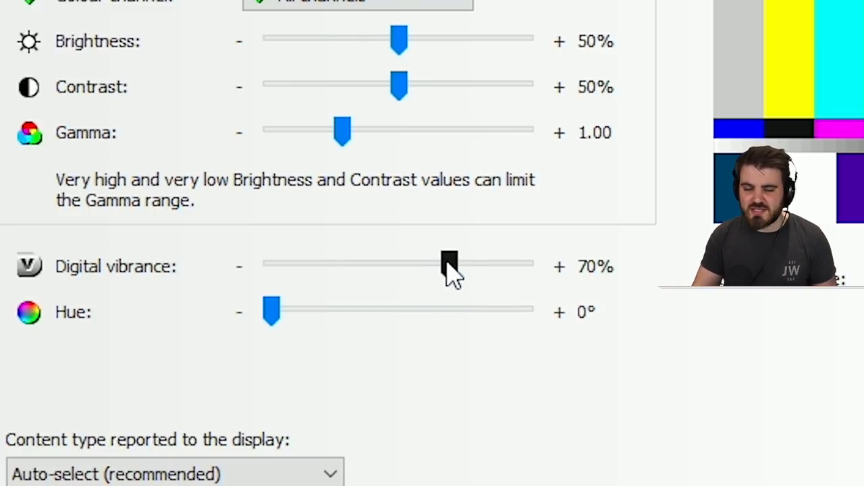
left_click_drag(448, 265, 412, 265)
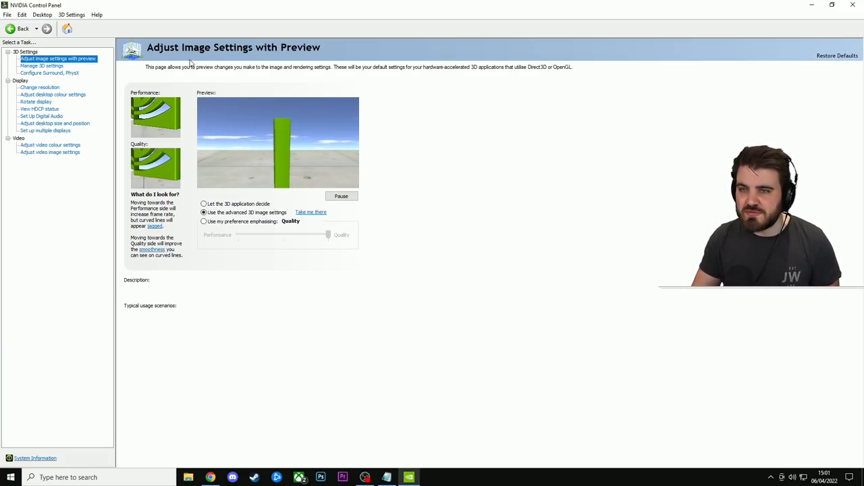
Choose 'Use the advanced 3D image settings' and go to Manage 3D Settings, Global Settings.
left_click(204, 212)
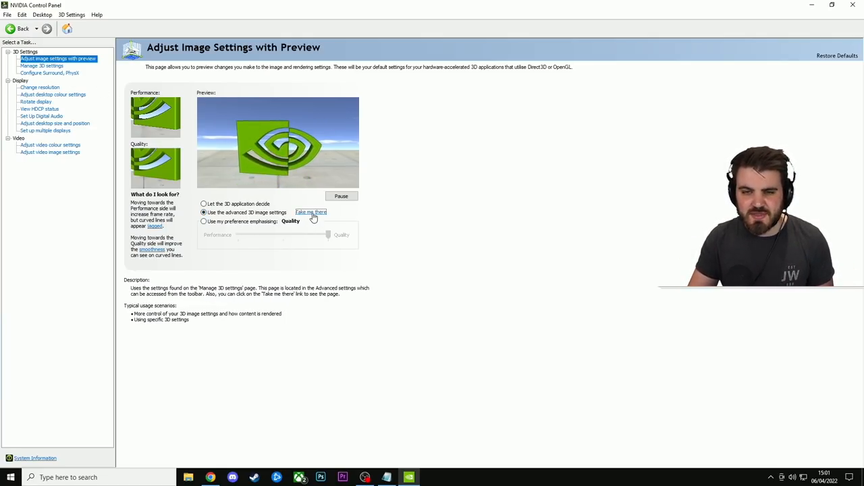
left_click(310, 212)
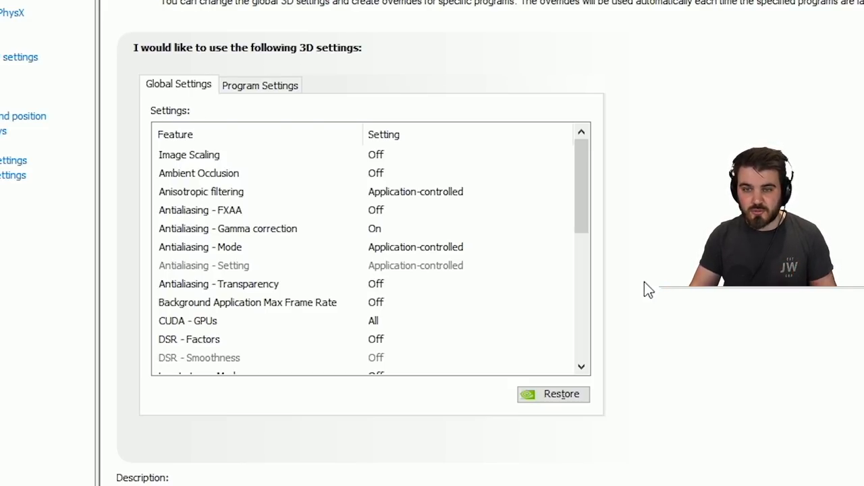
mouse_move(552, 399)
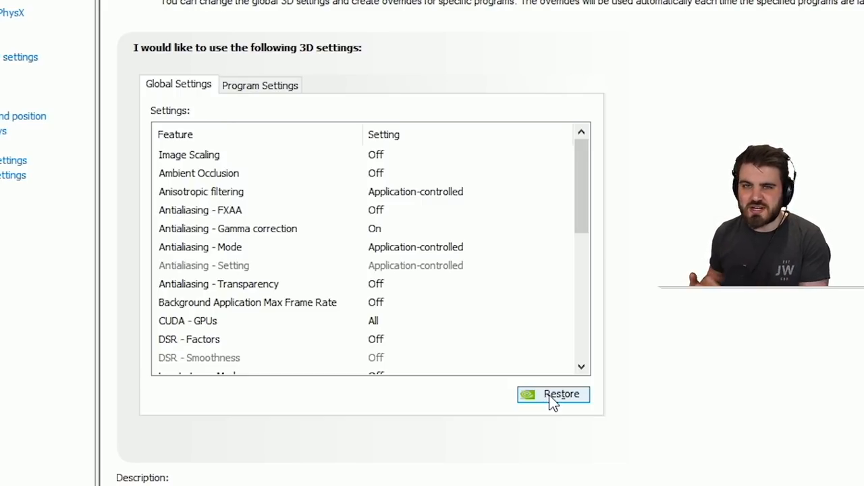
mouse_move(308, 192)
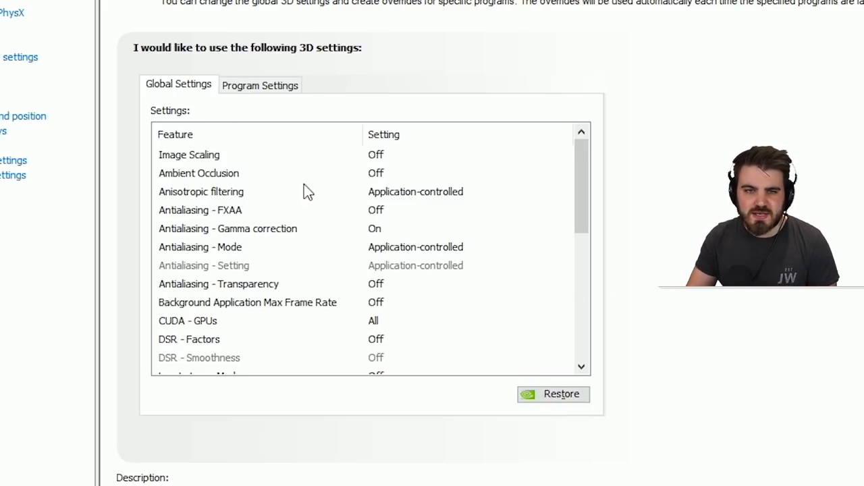
left_click(189, 154)
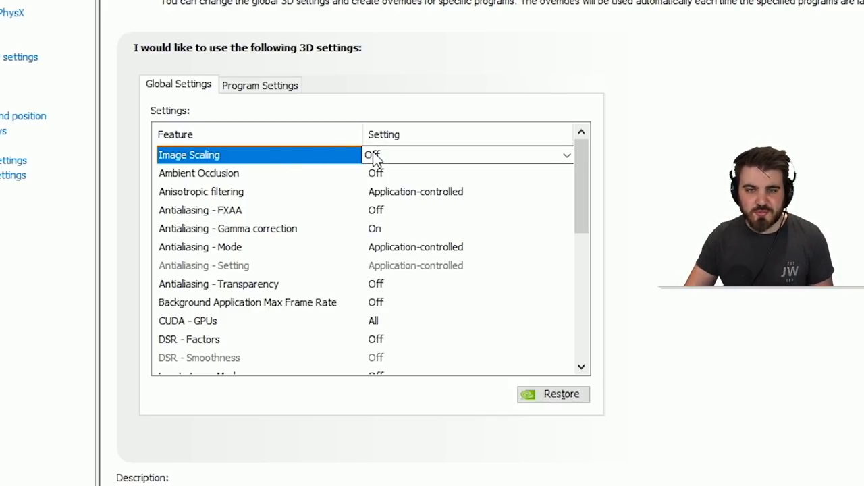
left_click(566, 154)
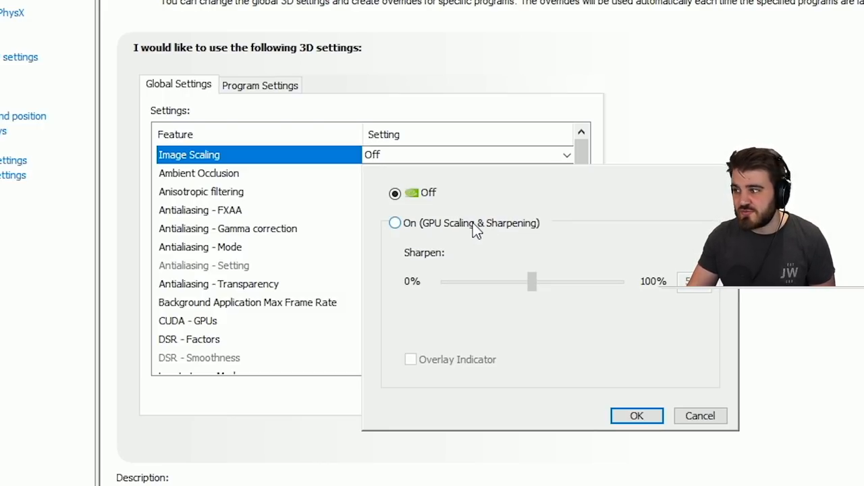
left_click(394, 222)
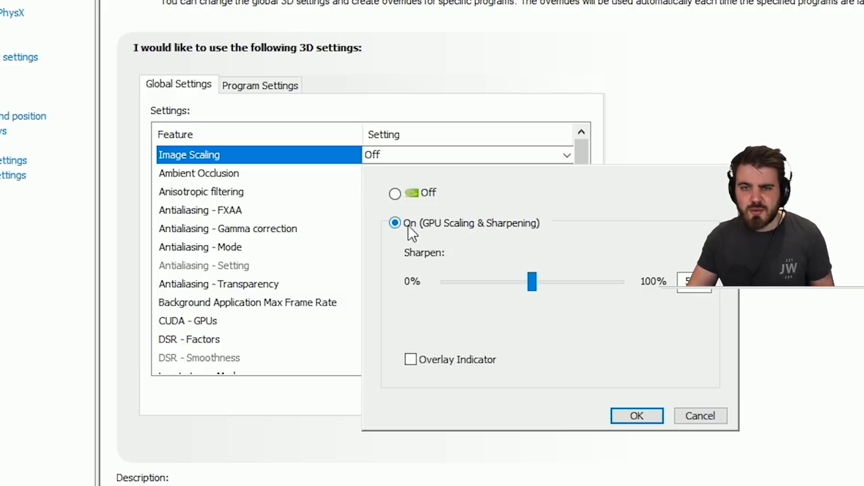
left_click_drag(532, 282, 597, 283)
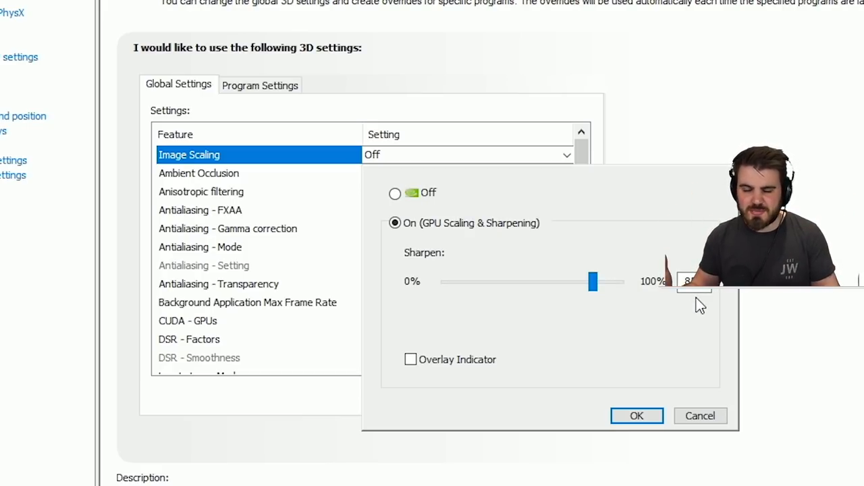
mouse_move(516, 248)
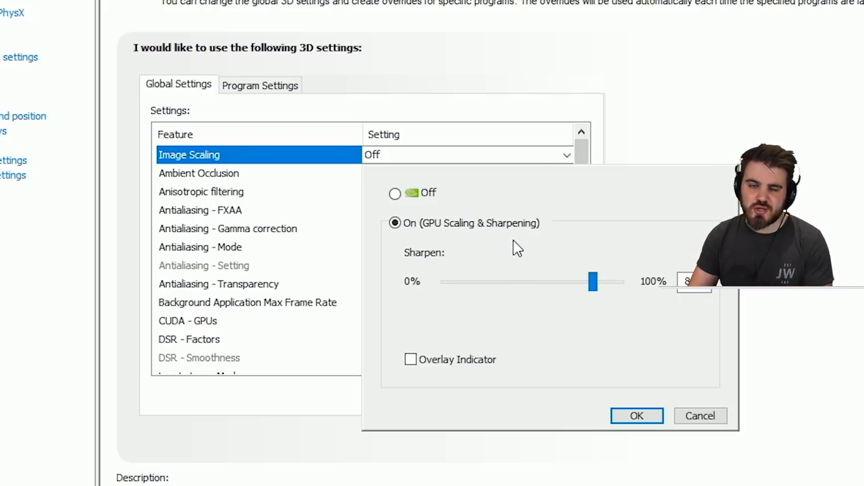
mouse_move(420, 205)
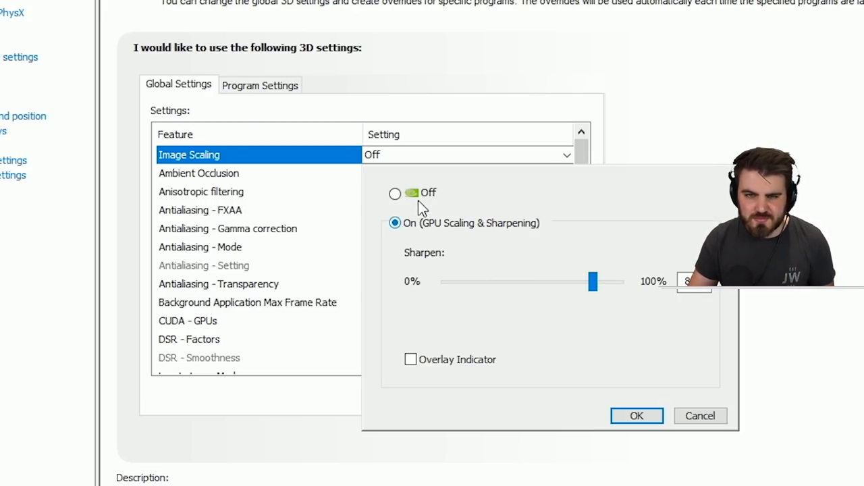
left_click(394, 194)
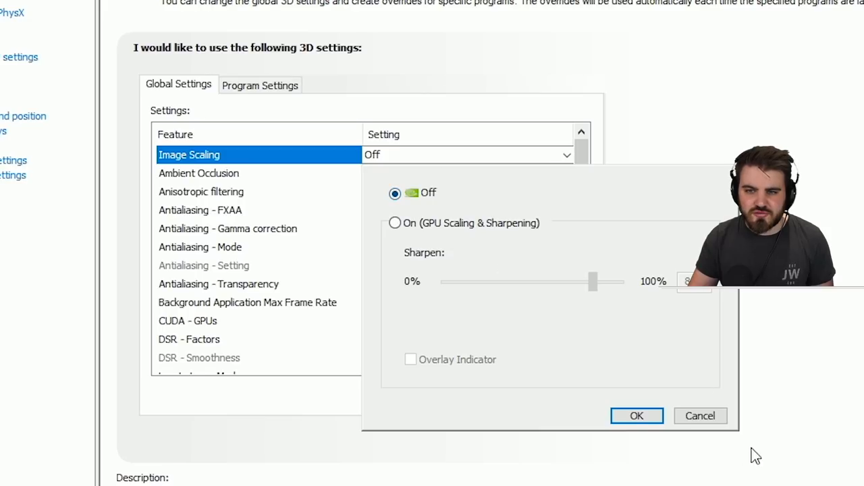
left_click(636, 416)
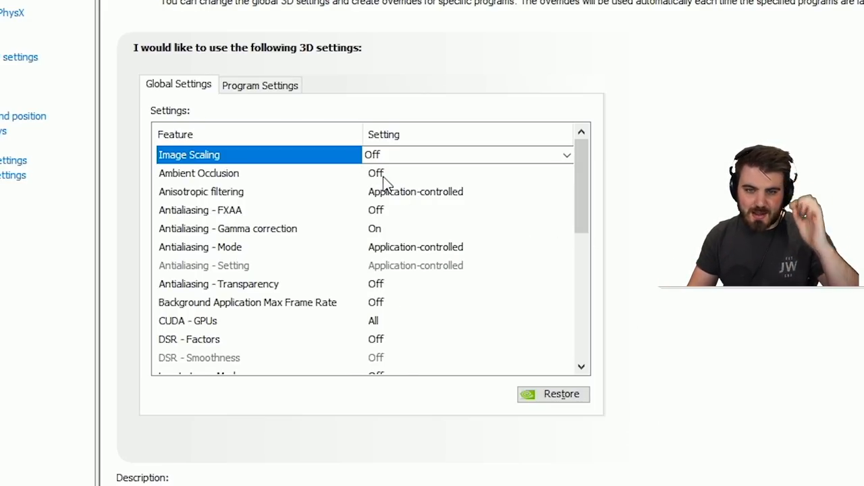
Review the Ambient Occlusion choices, leaving it Off.
left_click(199, 172)
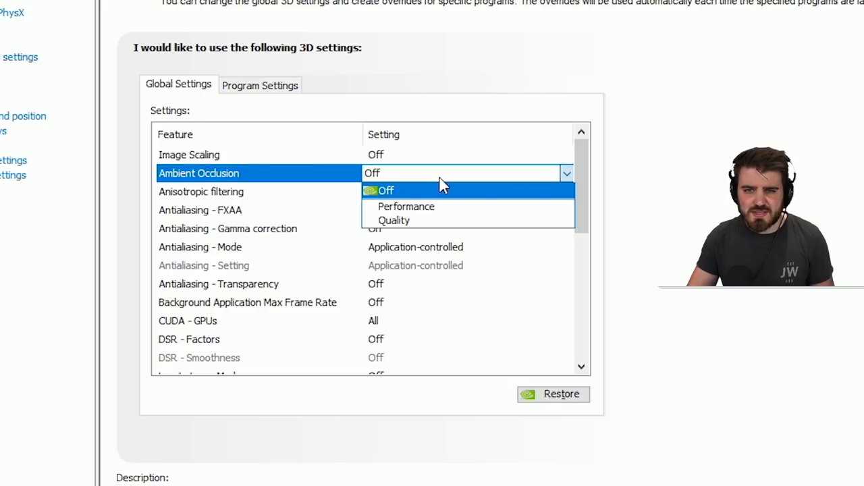
mouse_move(416, 228)
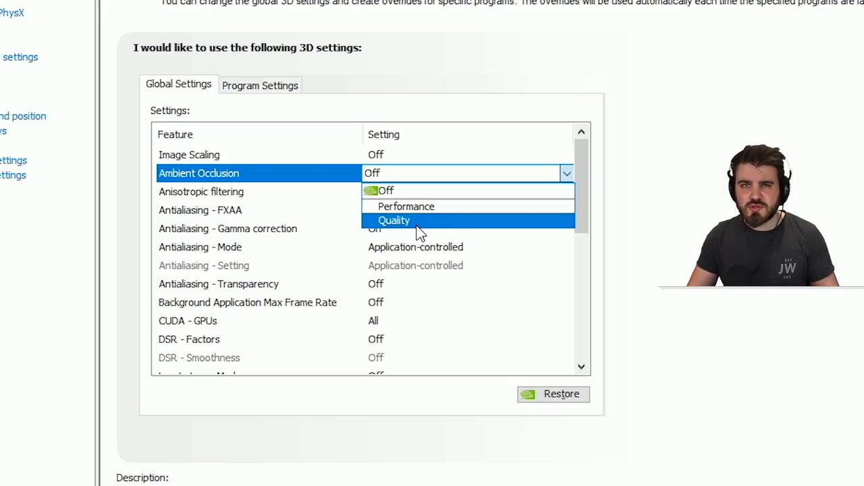
mouse_move(413, 196)
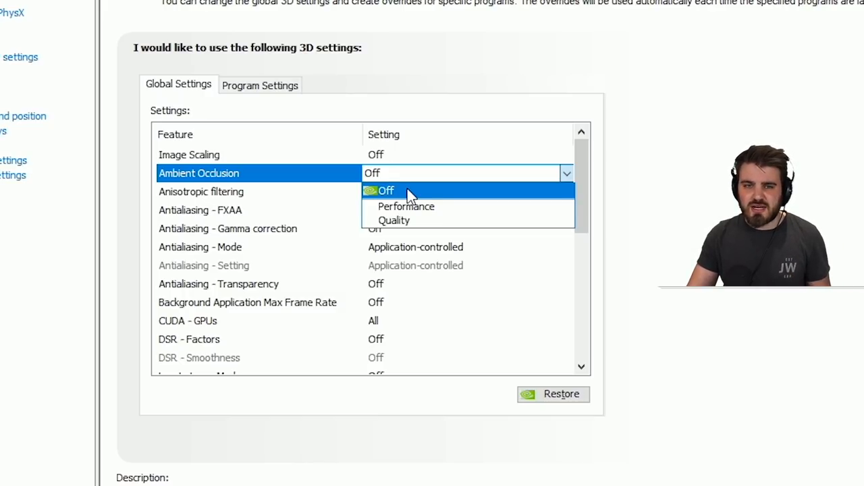
mouse_move(411, 222)
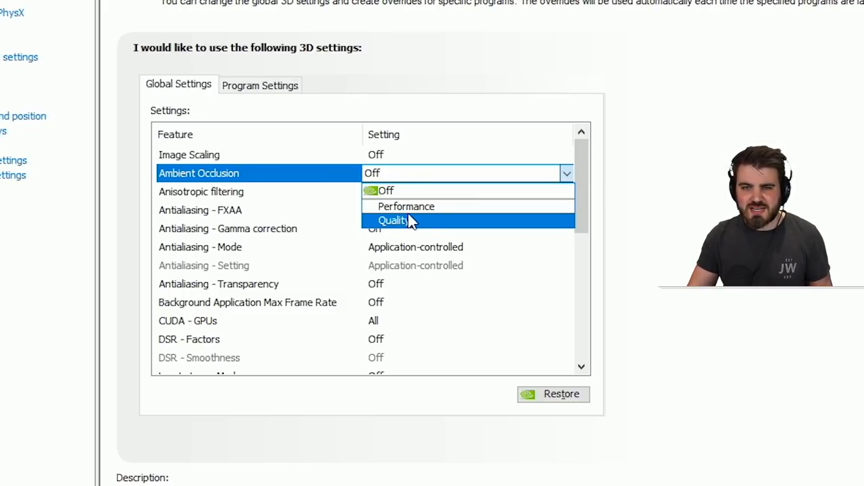
mouse_move(414, 209)
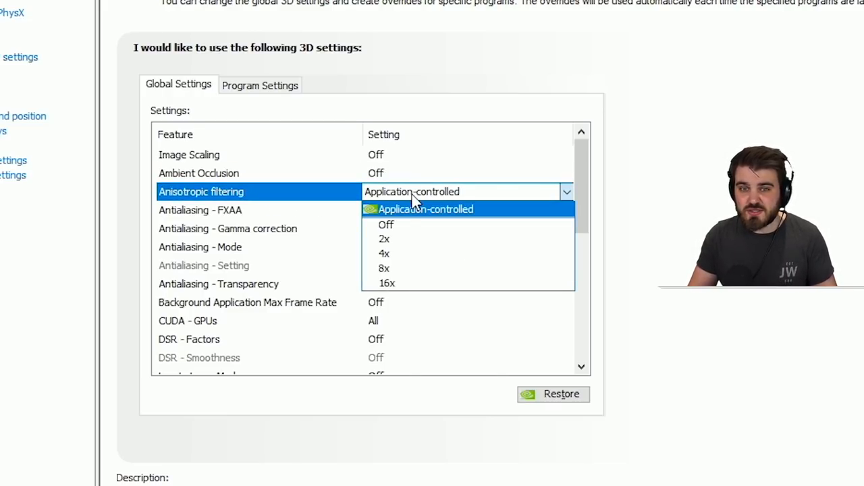
left_click(426, 208)
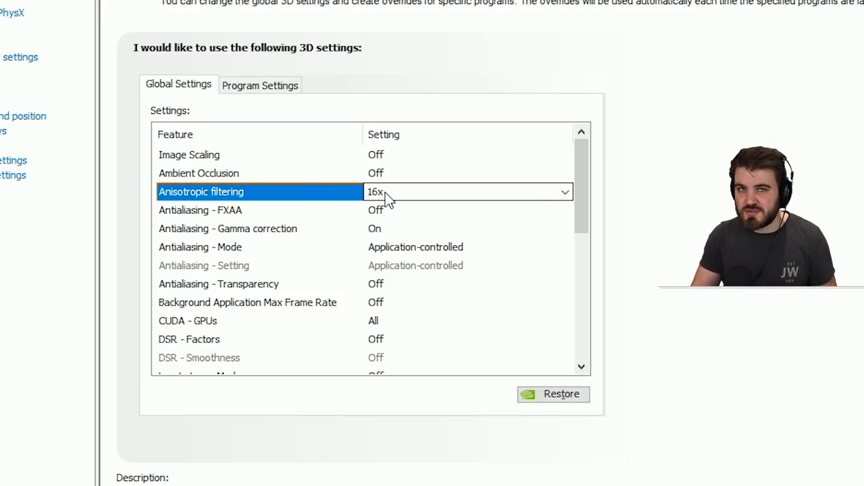
mouse_move(332, 194)
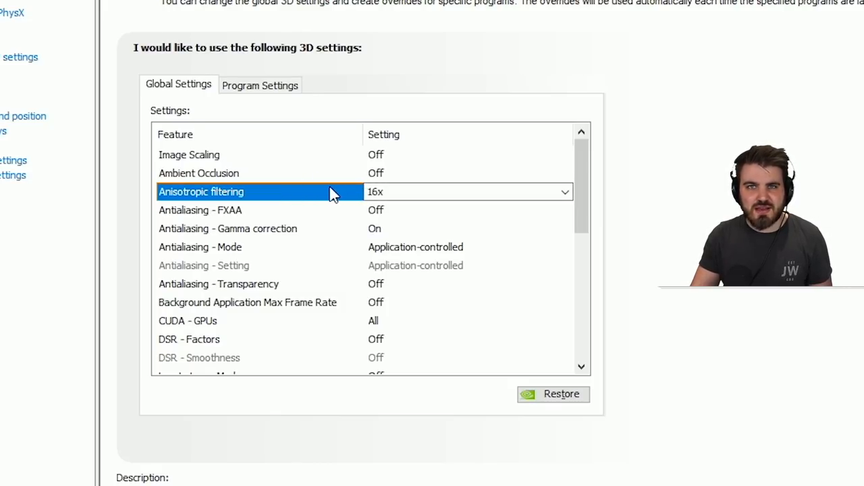
mouse_move(349, 198)
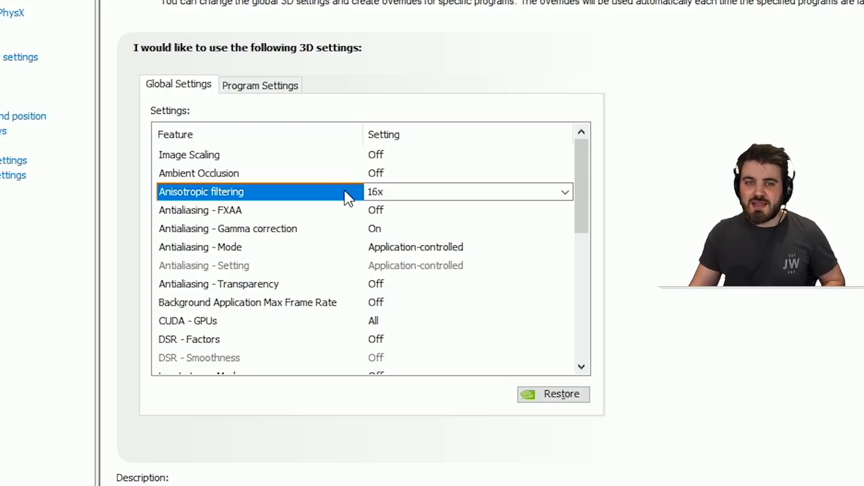
mouse_move(257, 97)
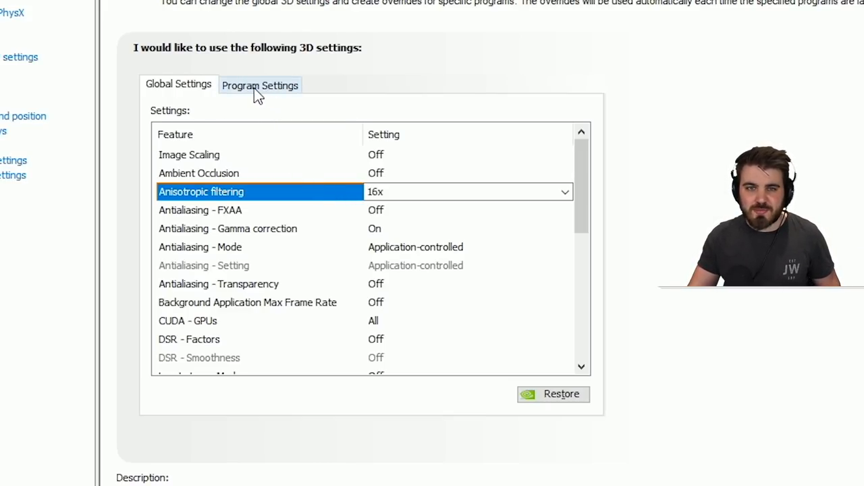
left_click(259, 85)
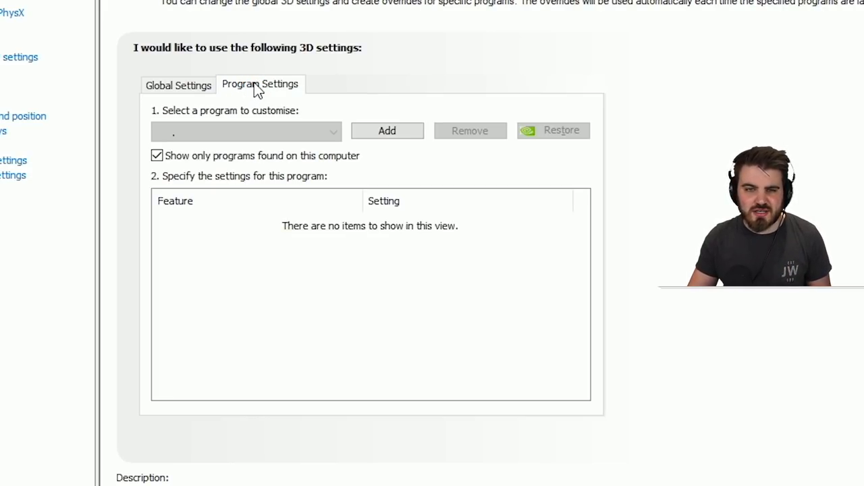
left_click(245, 131)
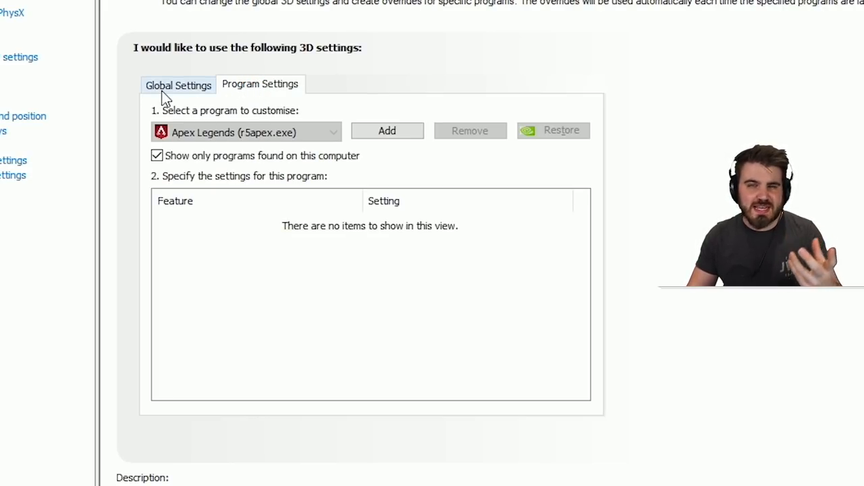
left_click(243, 132)
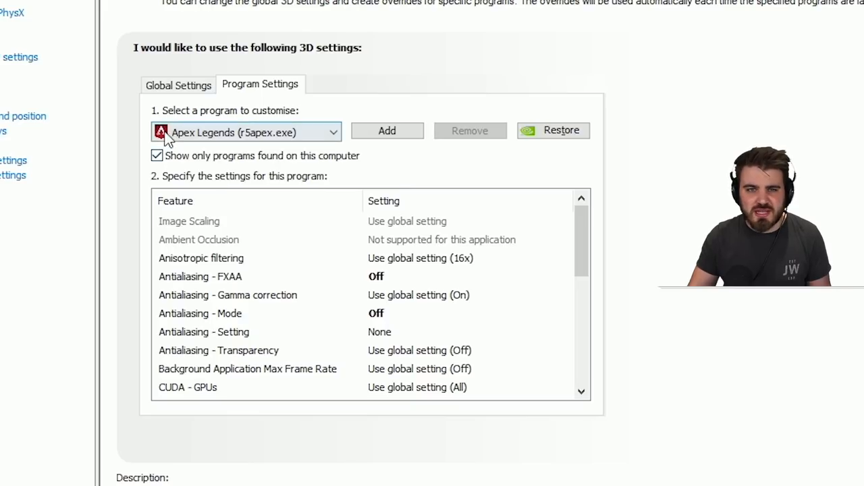
mouse_move(386, 135)
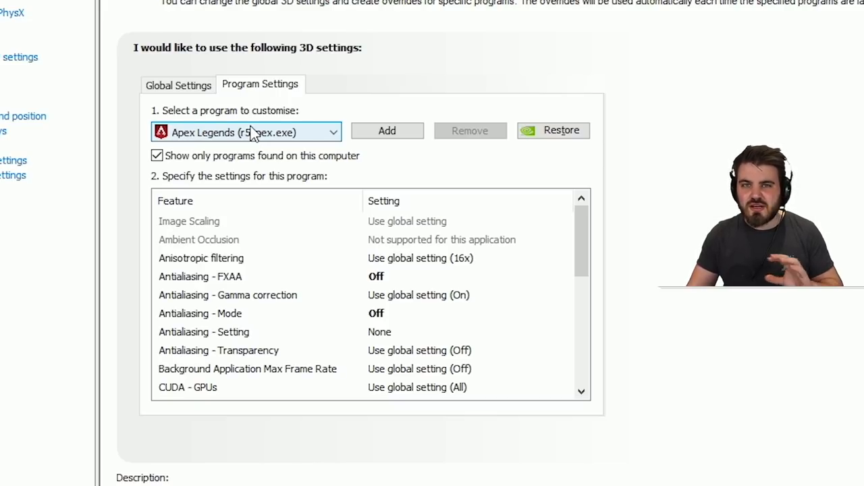
mouse_move(200, 151)
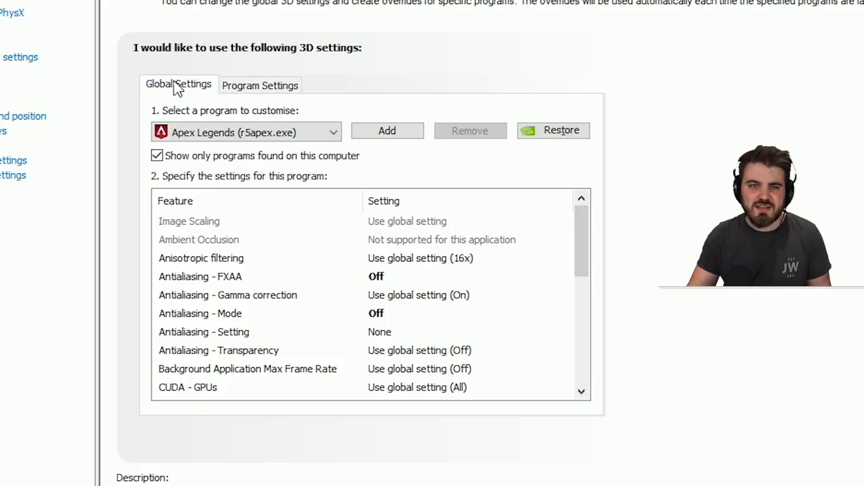
left_click(178, 83)
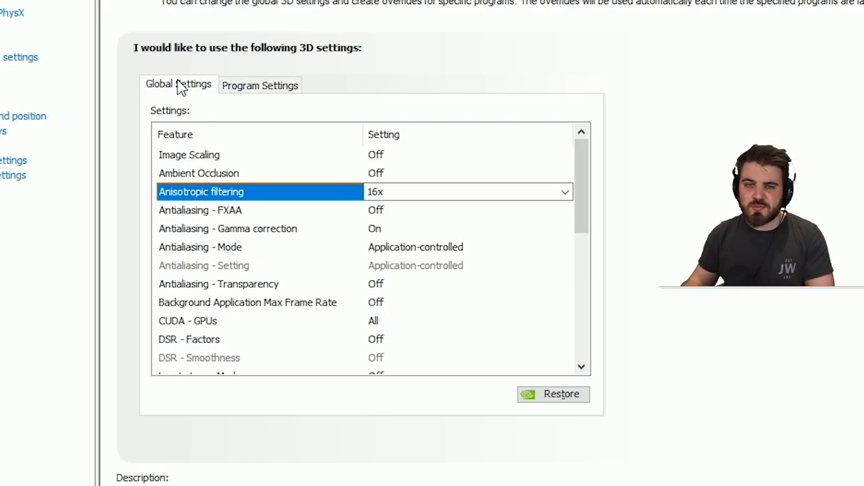
mouse_move(243, 211)
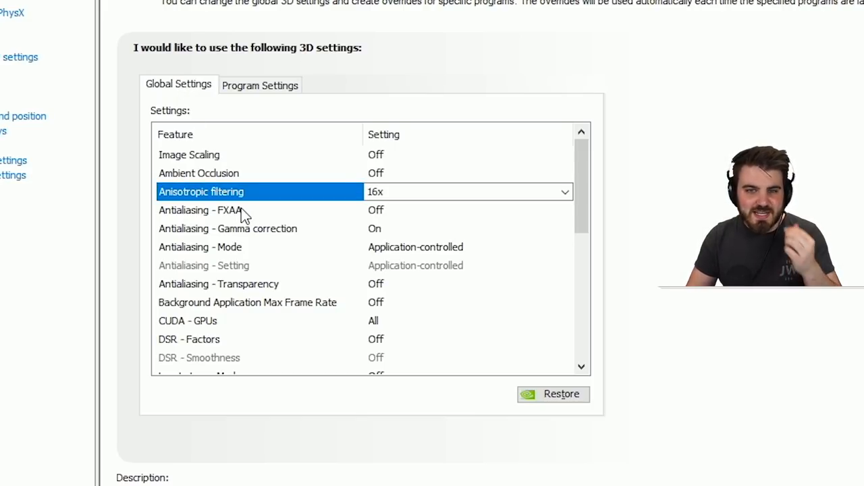
left_click(200, 211)
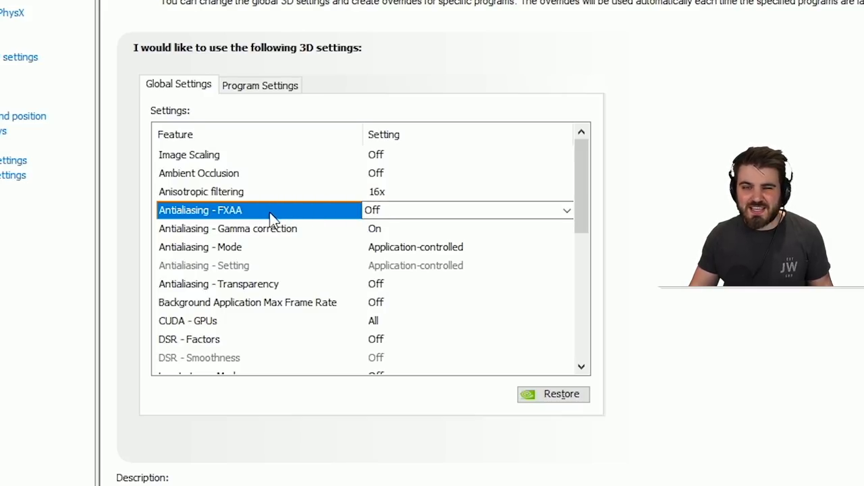
mouse_move(318, 216)
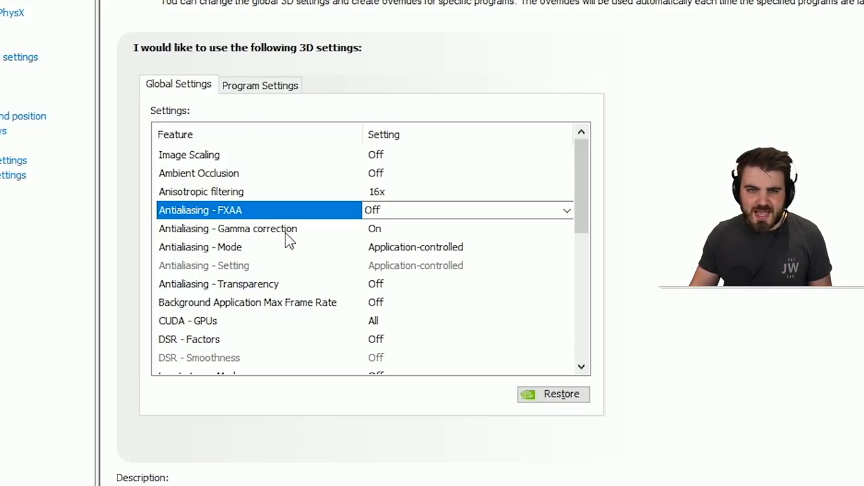
Set Antialiasing - Gamma correction to Off and keep Antialiasing - Mode Application-controlled.
left_click(227, 228)
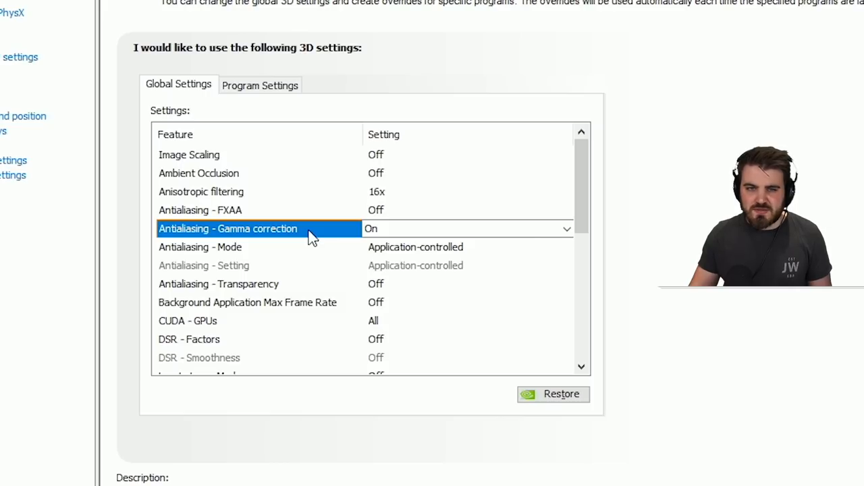
mouse_move(316, 244)
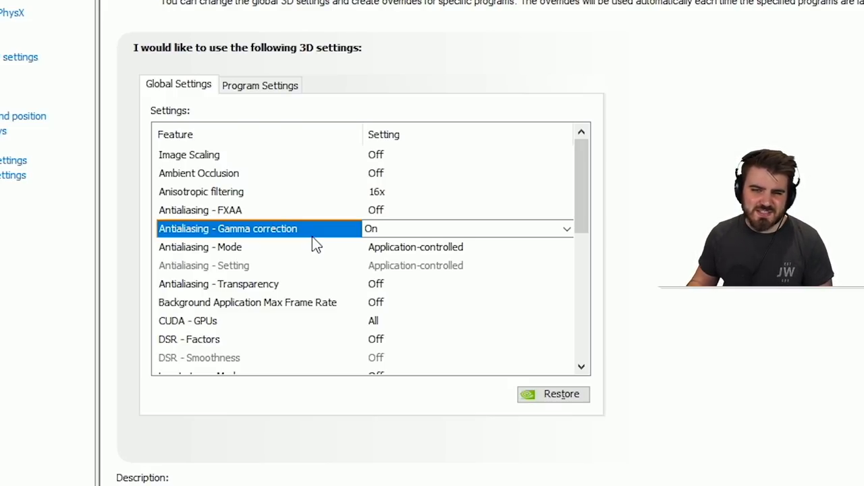
mouse_move(270, 236)
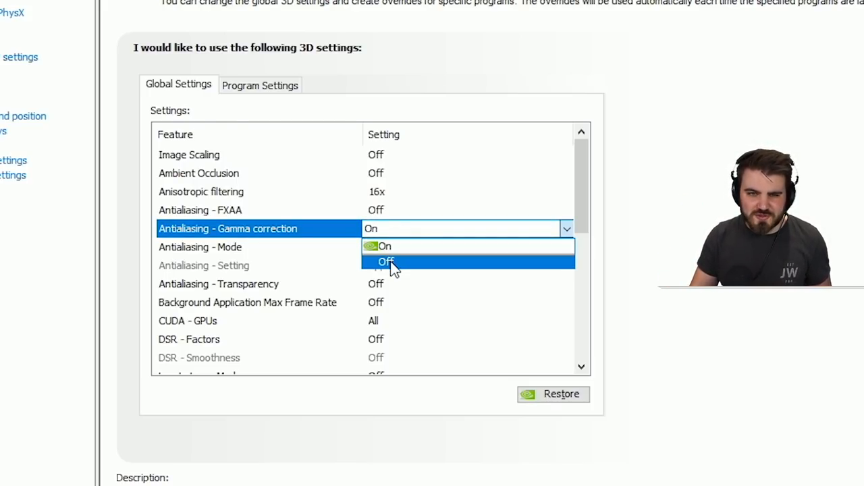
left_click(387, 262)
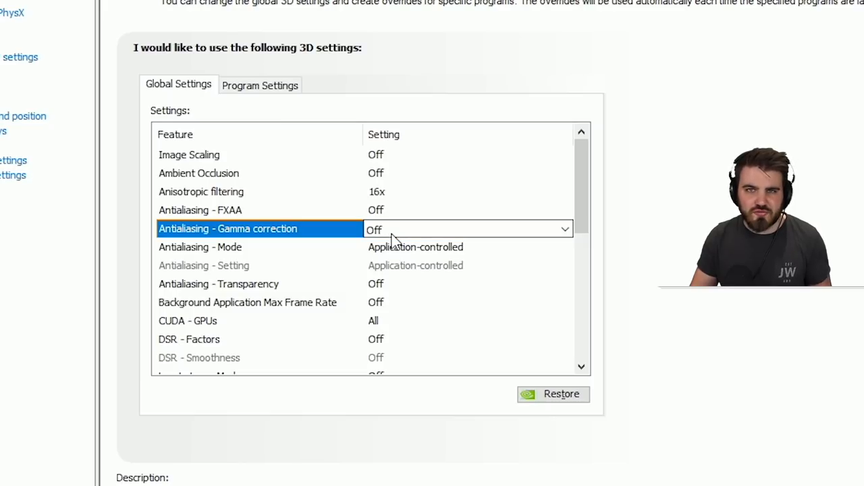
mouse_move(251, 258)
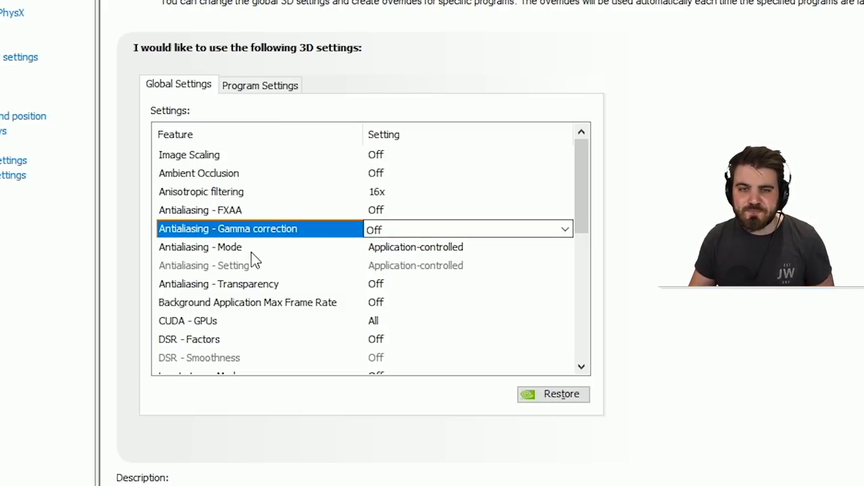
mouse_move(381, 254)
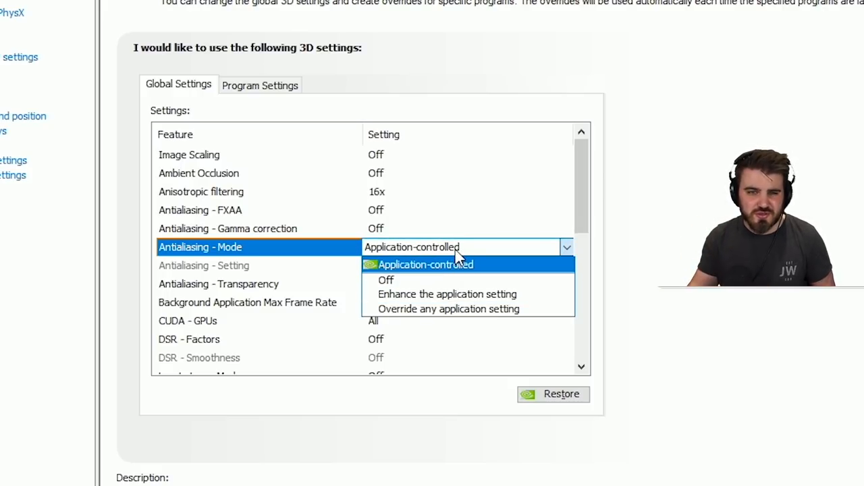
mouse_move(457, 313)
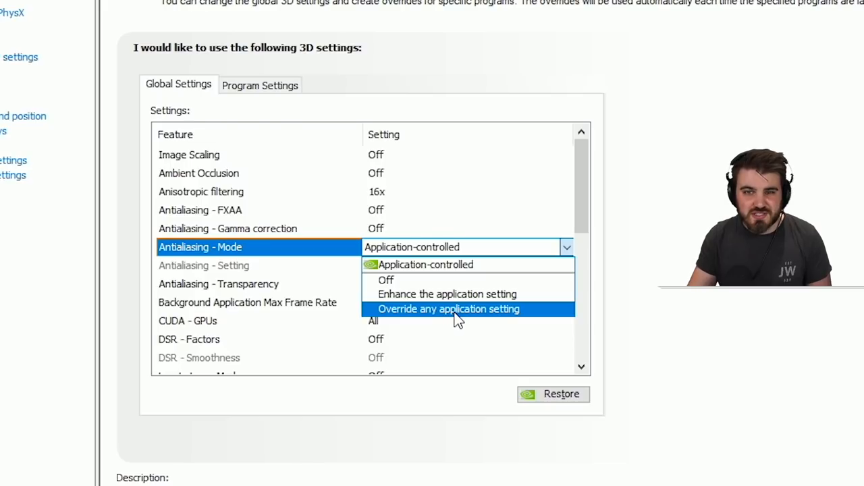
mouse_move(449, 265)
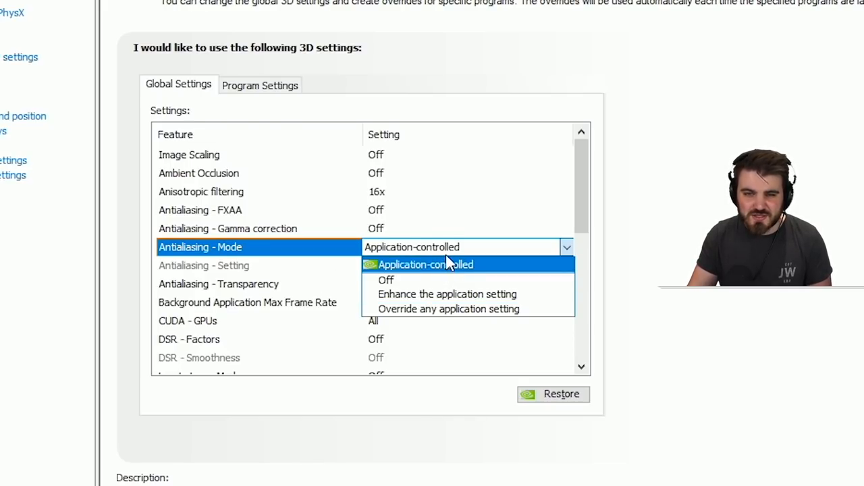
mouse_move(440, 277)
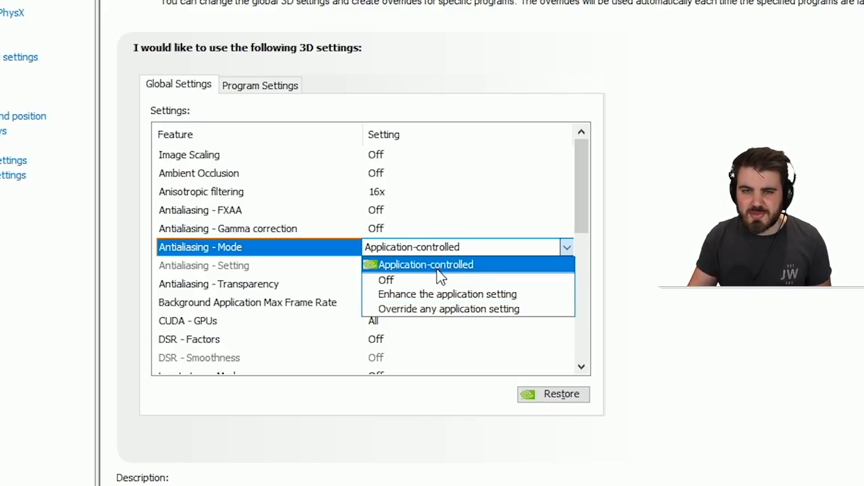
left_click(425, 264)
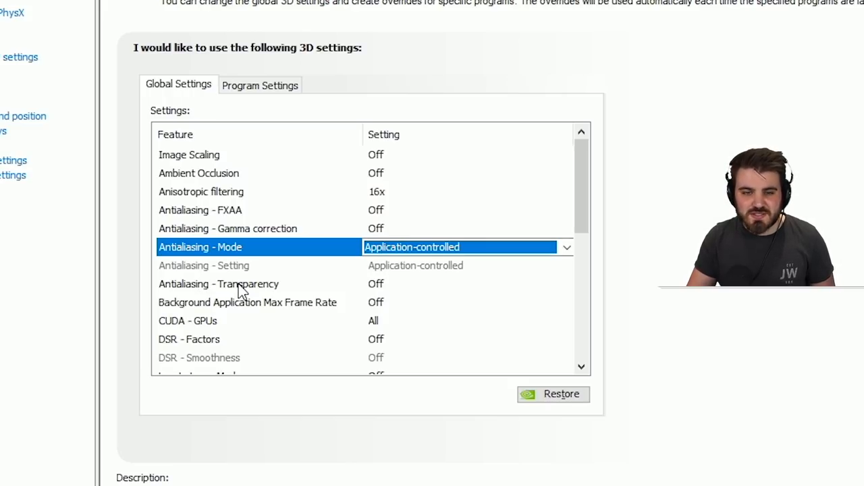
left_click(232, 283)
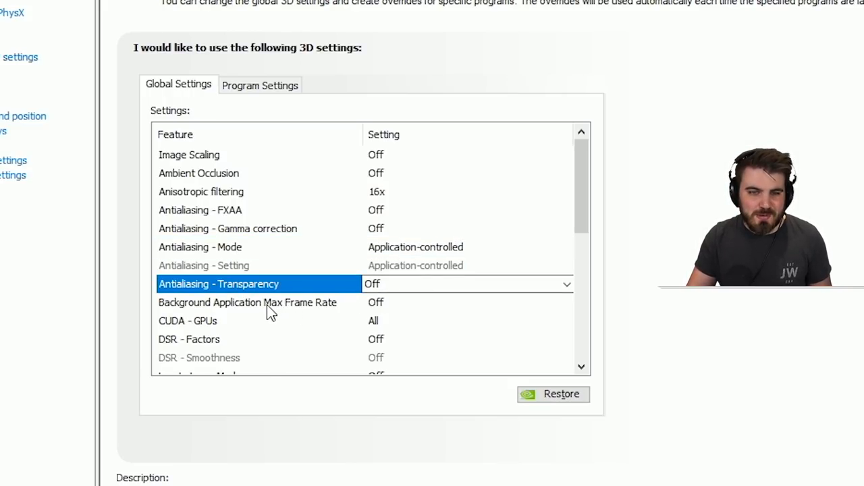
Turn Background Application Max Frame Rate on with a 30 FPS cap.
left_click(247, 303)
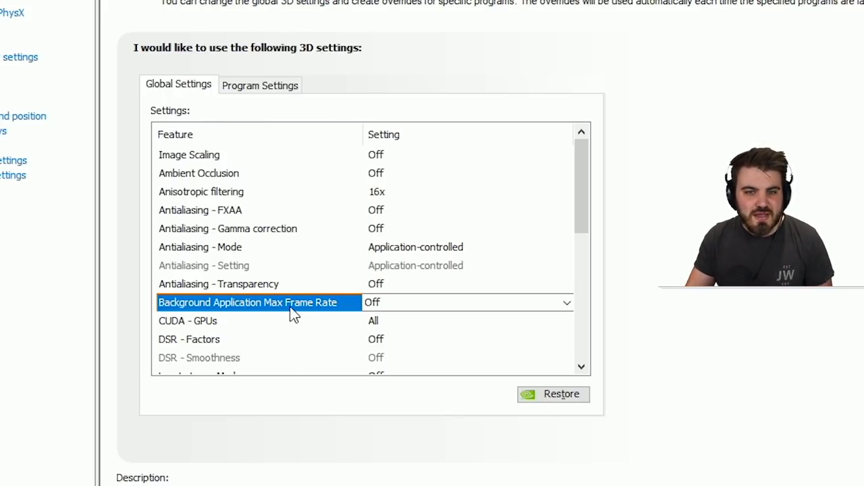
left_click(567, 303)
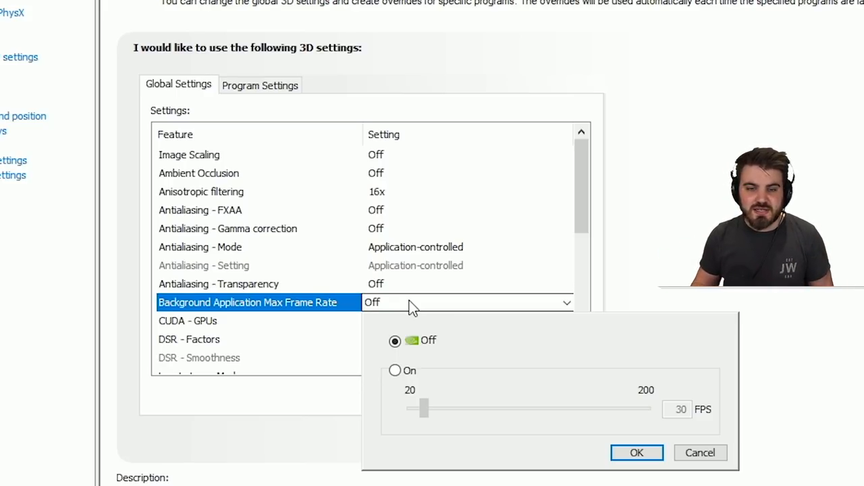
left_click(637, 453)
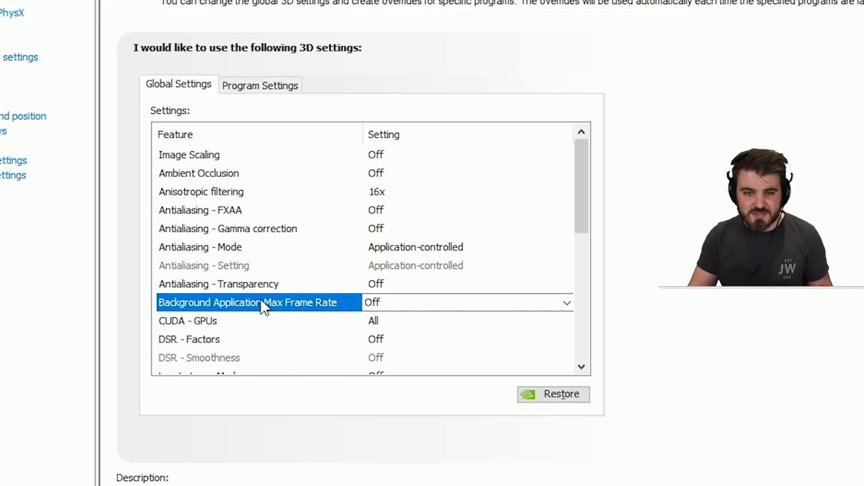
mouse_move(215, 305)
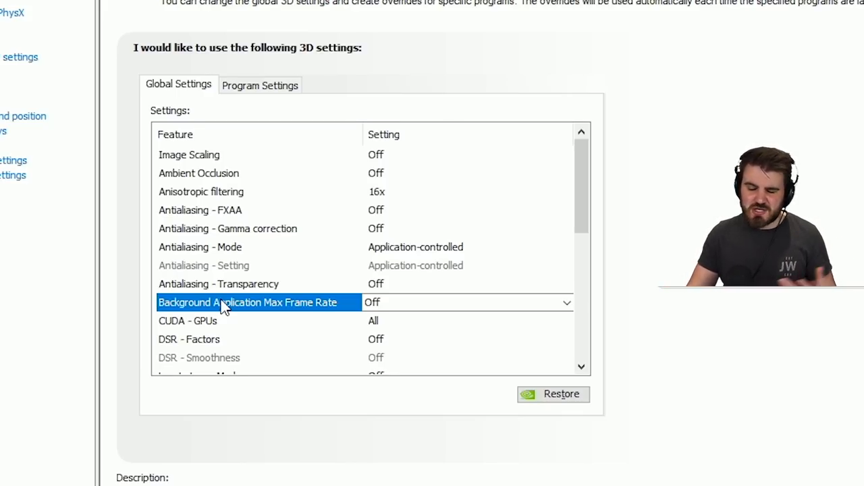
mouse_move(238, 311)
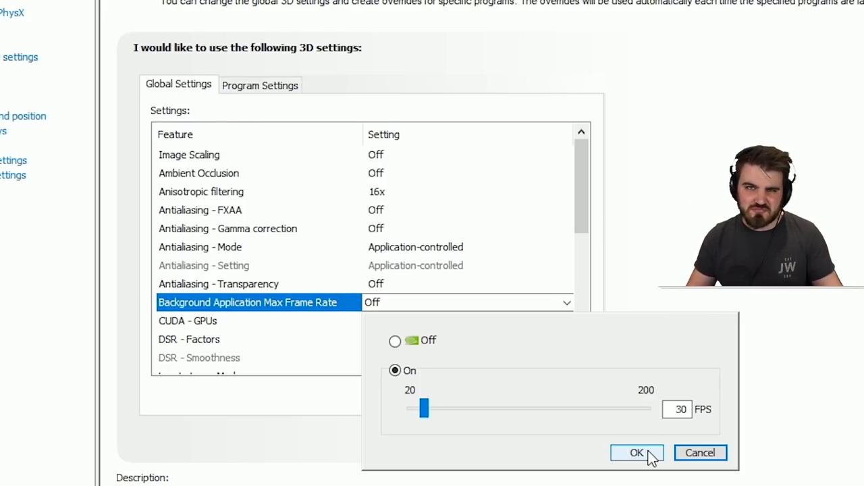
left_click(636, 452)
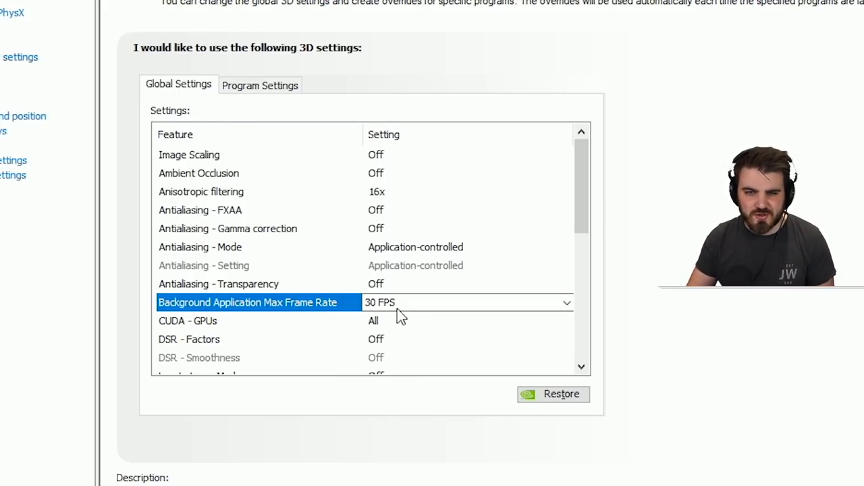
scroll("down", 3)
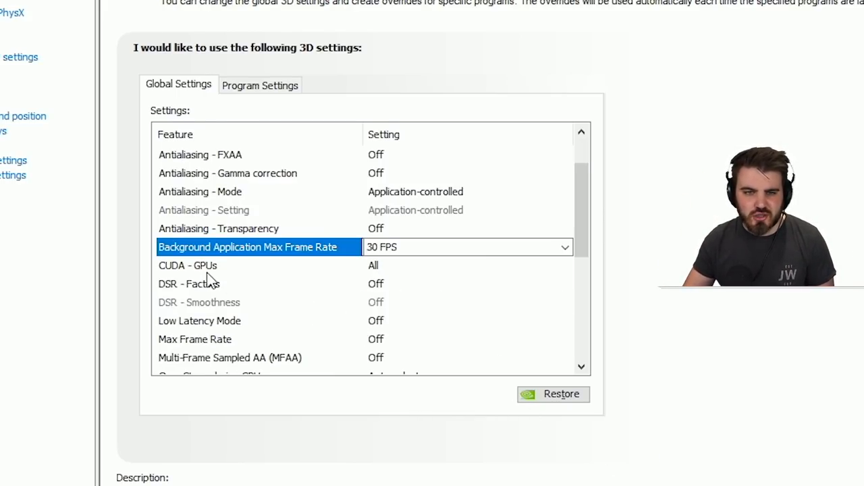
mouse_move(422, 273)
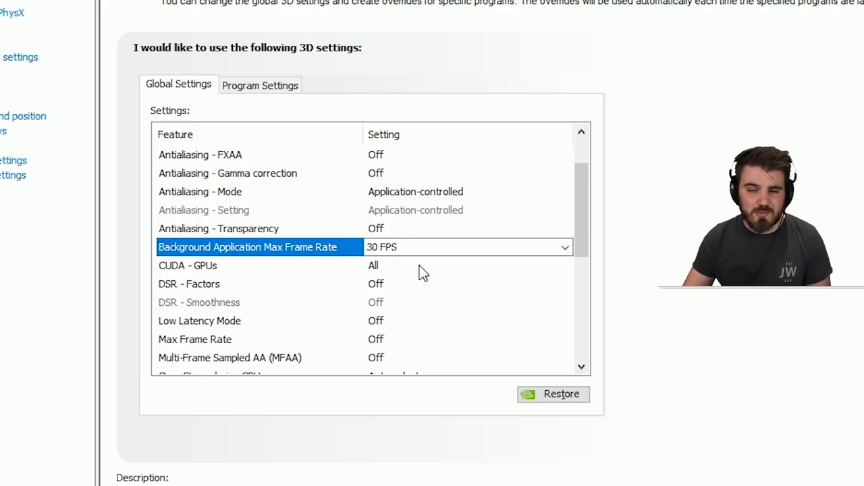
left_click(565, 265)
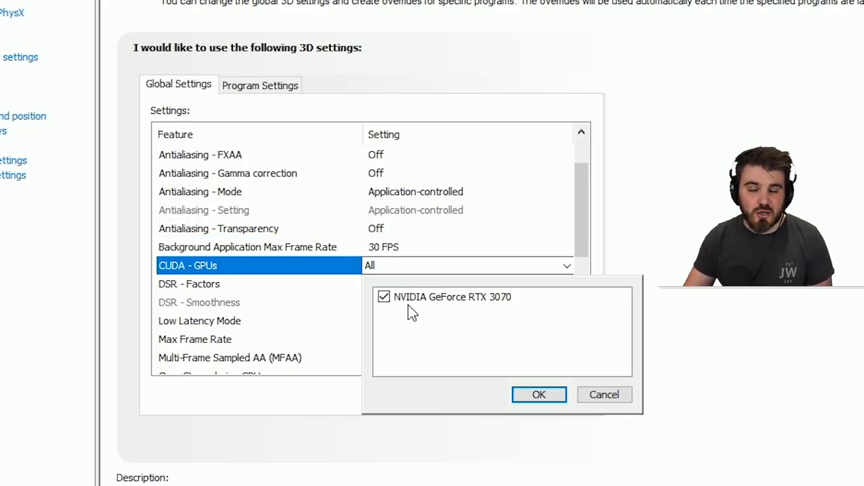
mouse_move(416, 303)
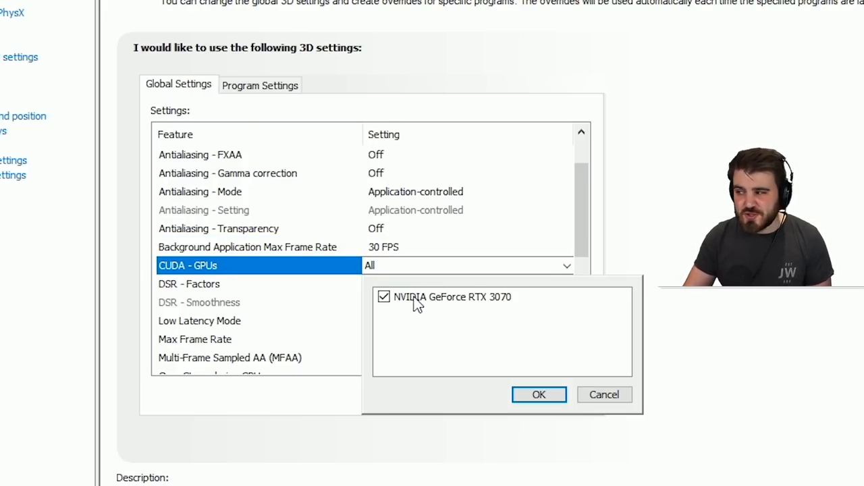
mouse_move(392, 305)
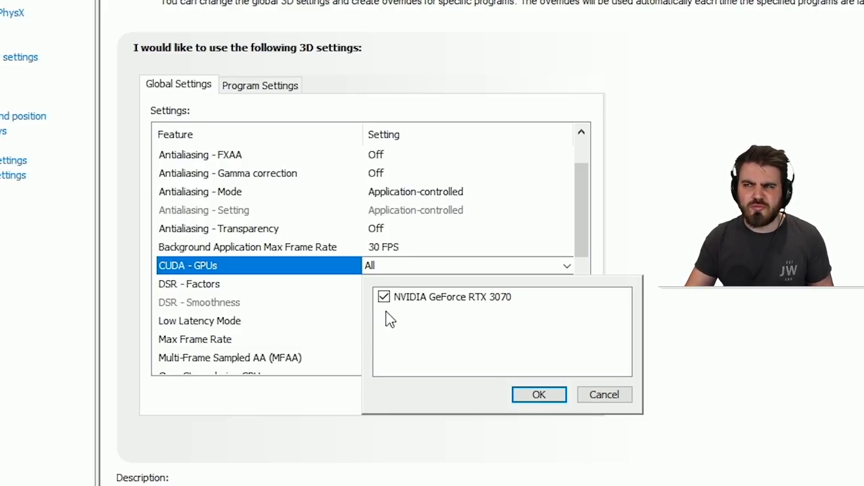
mouse_move(414, 334)
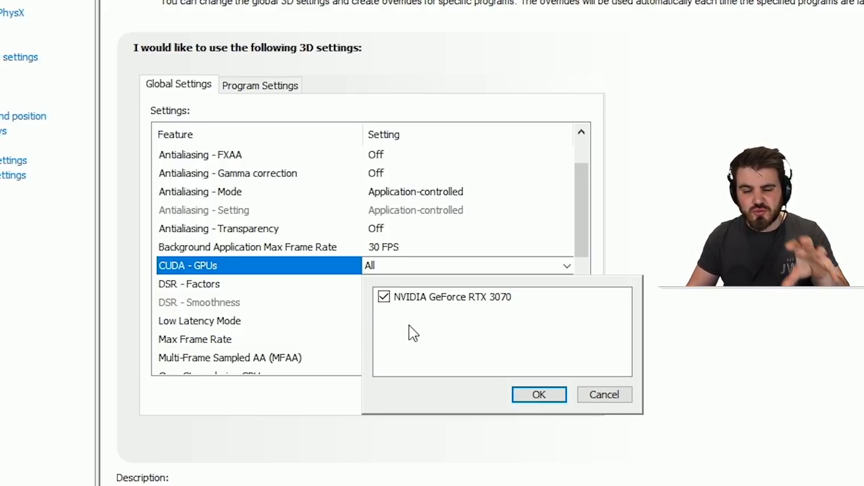
mouse_move(467, 336)
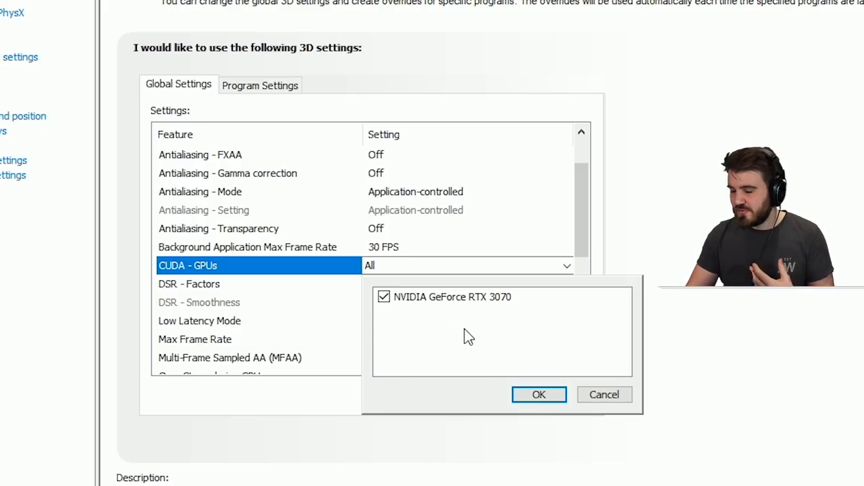
left_click(383, 298)
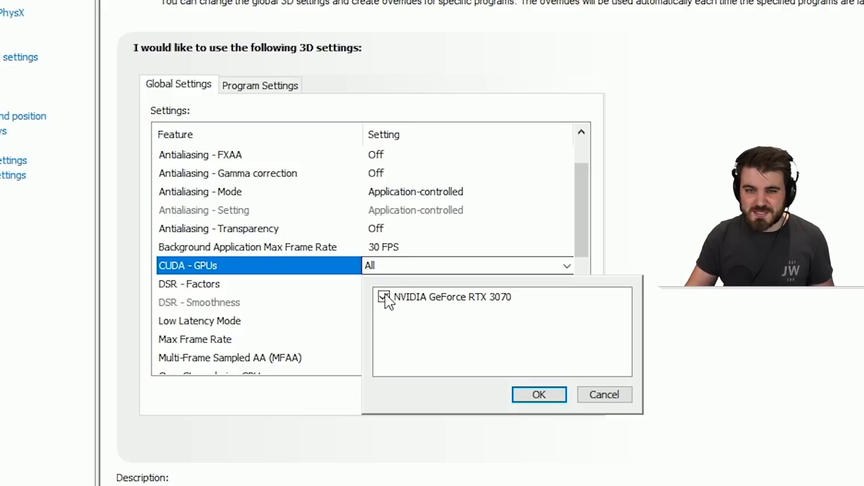
left_click(539, 394)
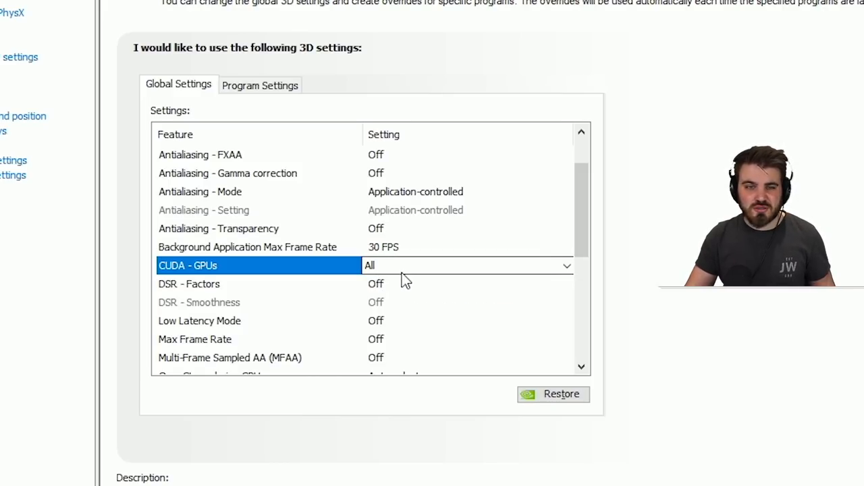
mouse_move(218, 289)
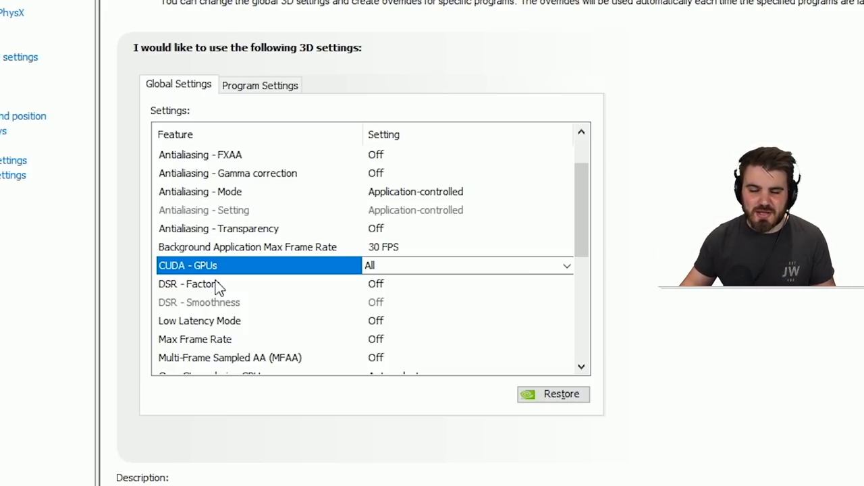
Enable legacy DSR factors 1.20x, 1.50x, 2.00x, 3.00x and 4.00x.
left_click(196, 284)
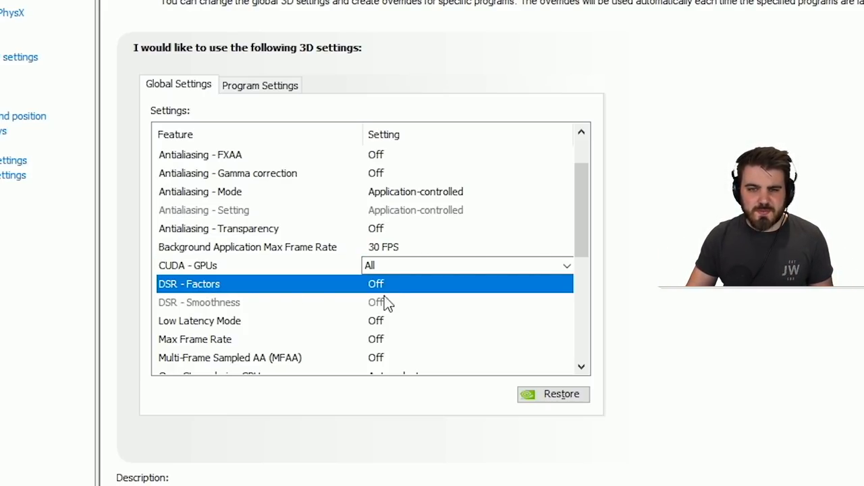
left_click(566, 283)
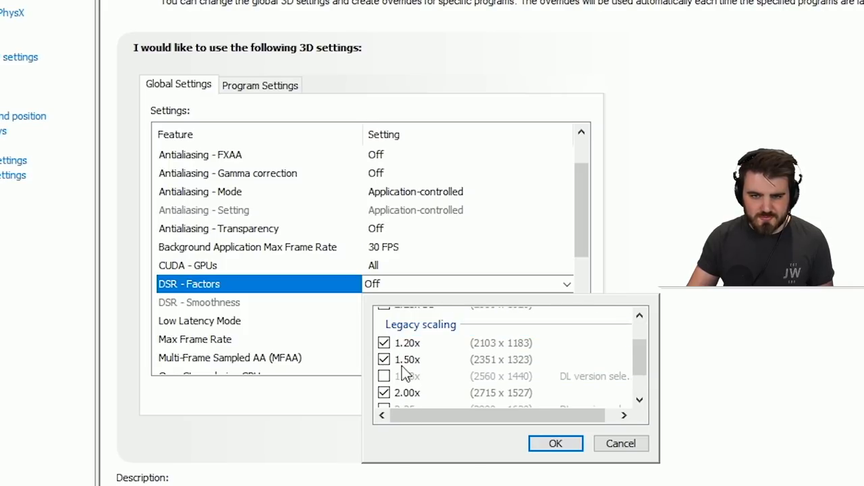
scroll("down", 3)
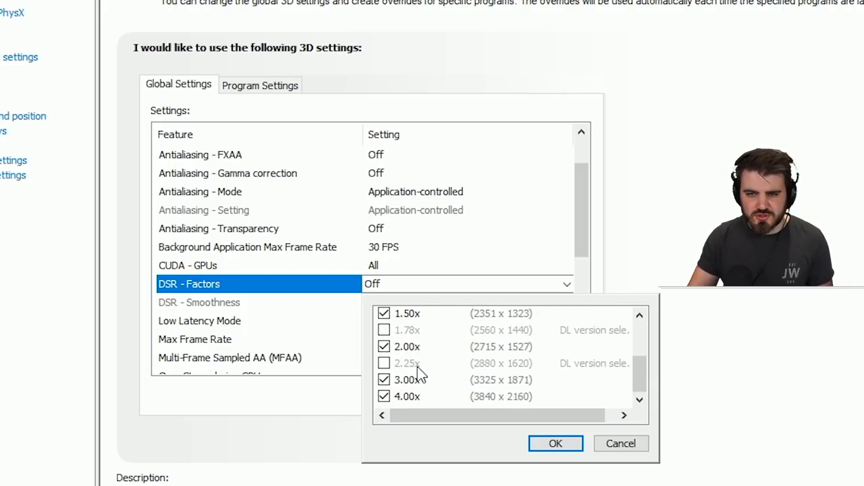
mouse_move(424, 377)
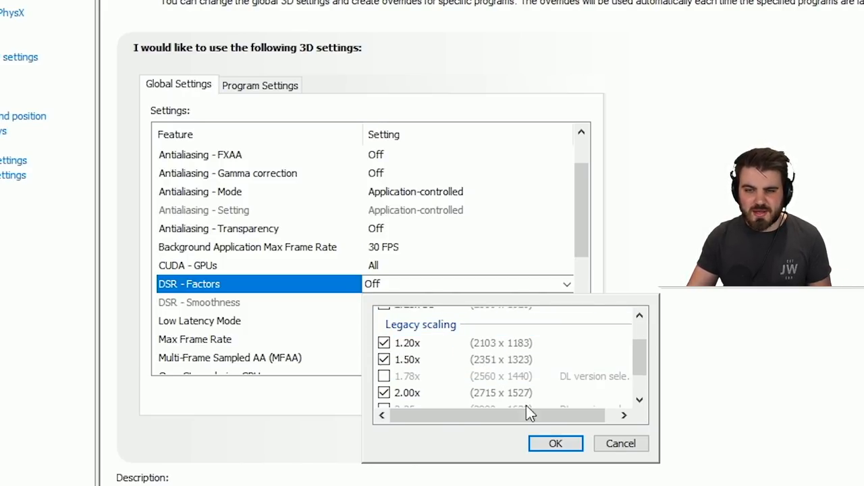
left_click(555, 443)
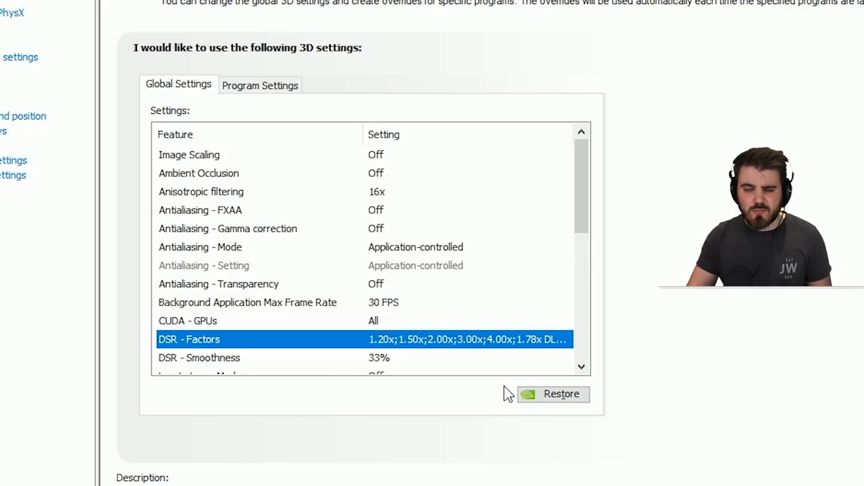
Add the 1.78x DL and 2.25x DL scaling options to DSR - Factors.
scroll("down", 3)
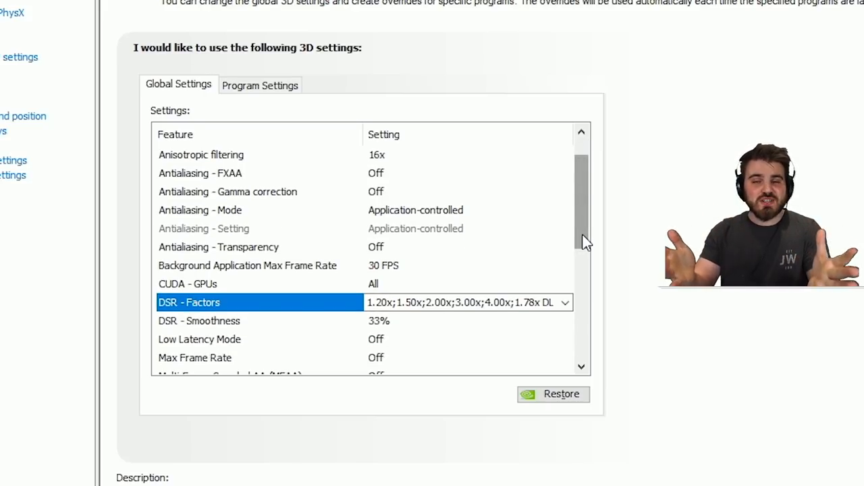
left_click(564, 303)
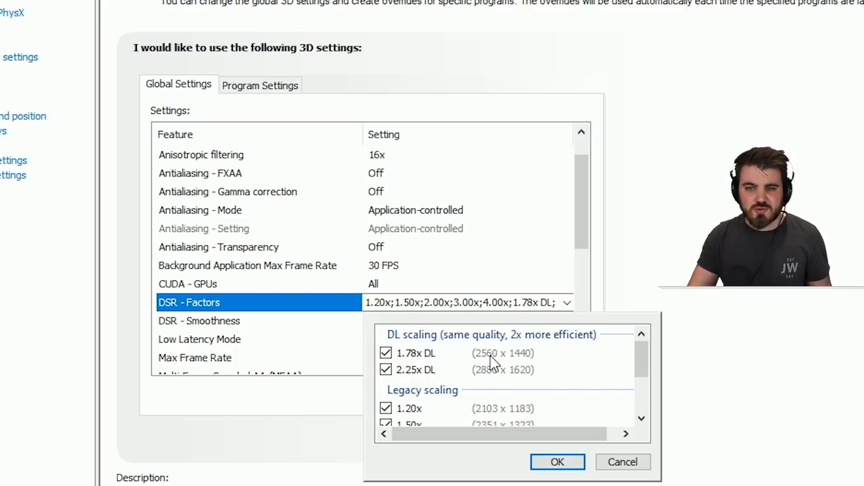
mouse_move(533, 362)
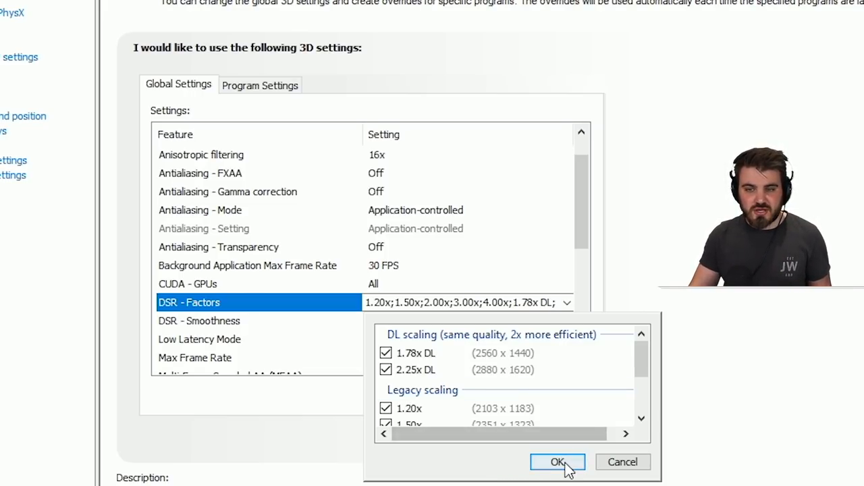
left_click(556, 462)
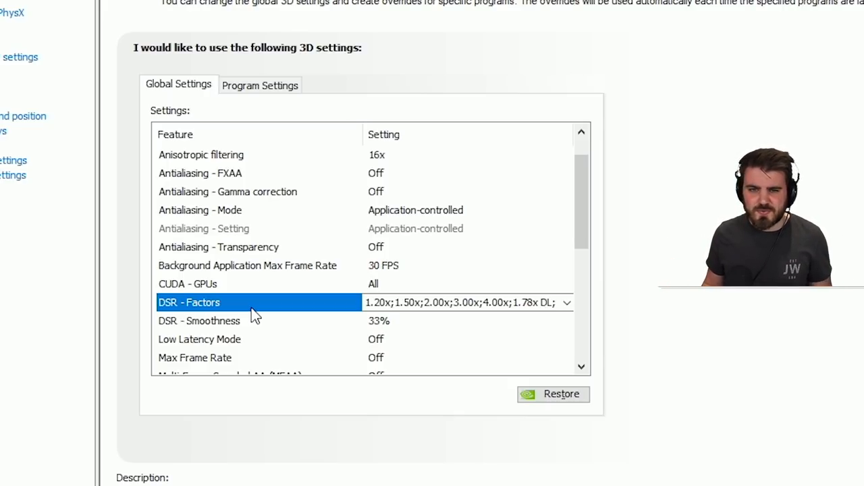
mouse_move(362, 323)
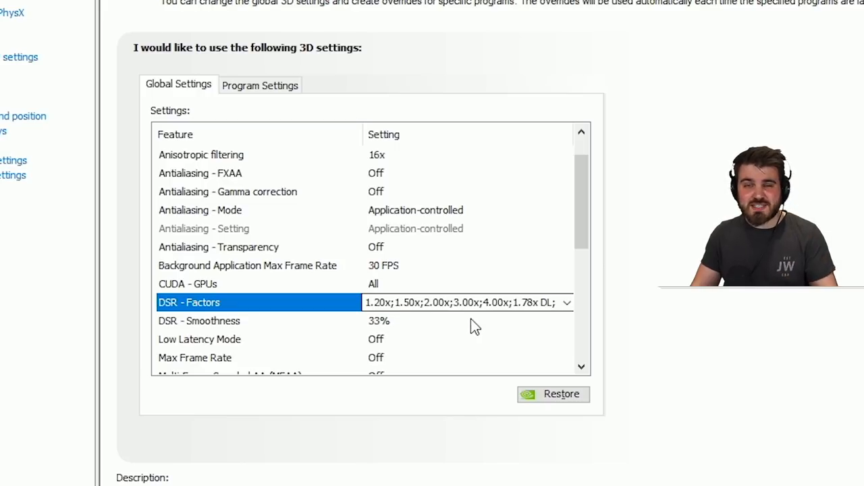
mouse_move(478, 322)
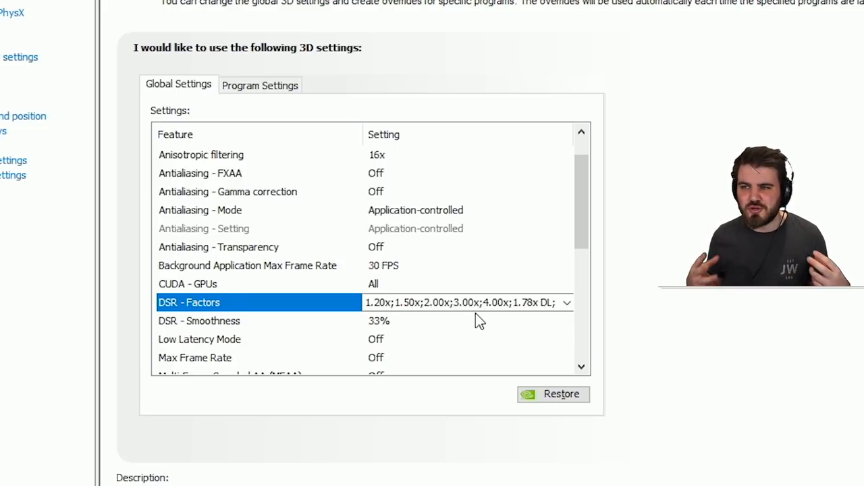
mouse_move(447, 309)
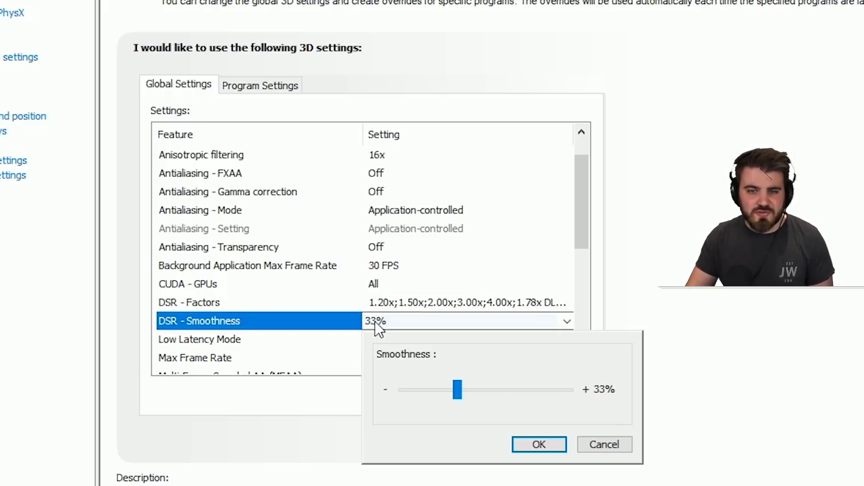
mouse_move(539, 445)
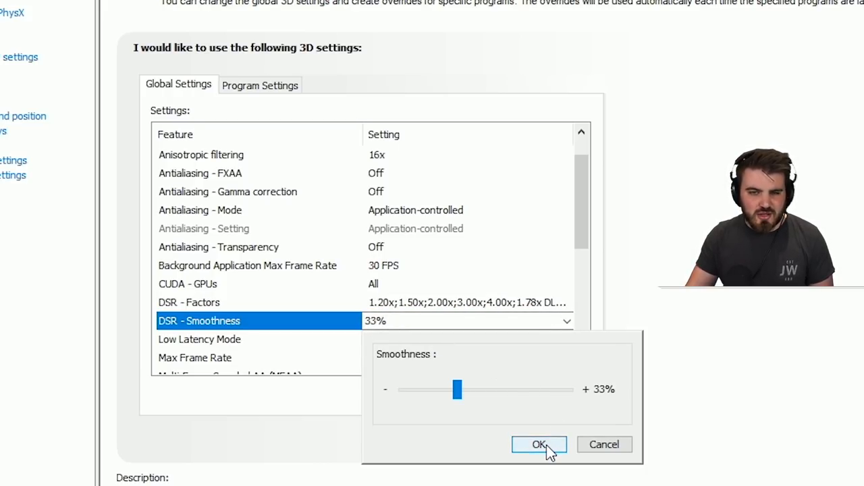
mouse_move(441, 332)
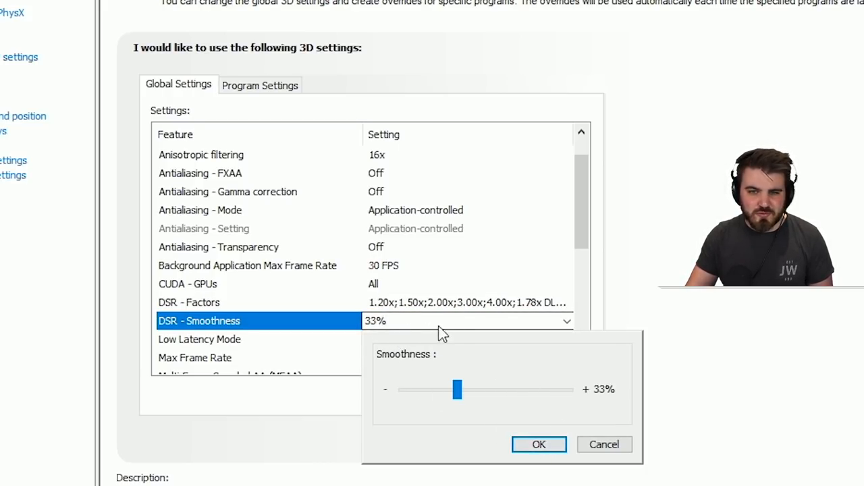
left_click(539, 444)
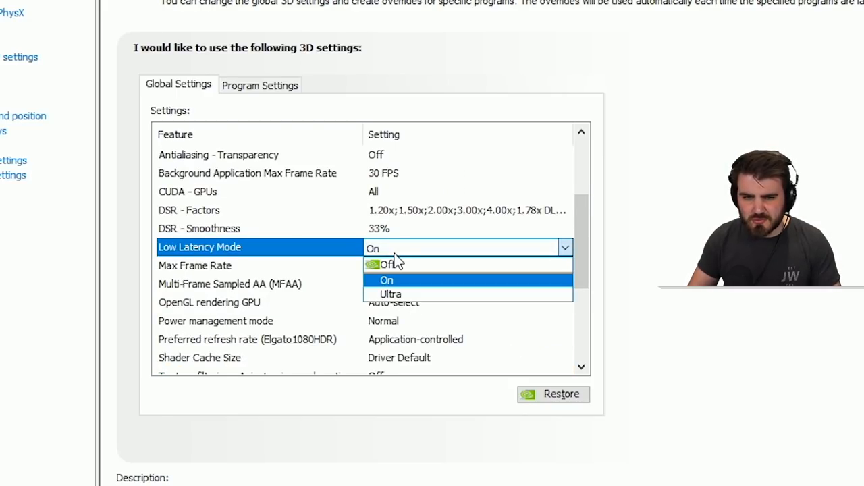
mouse_move(391, 294)
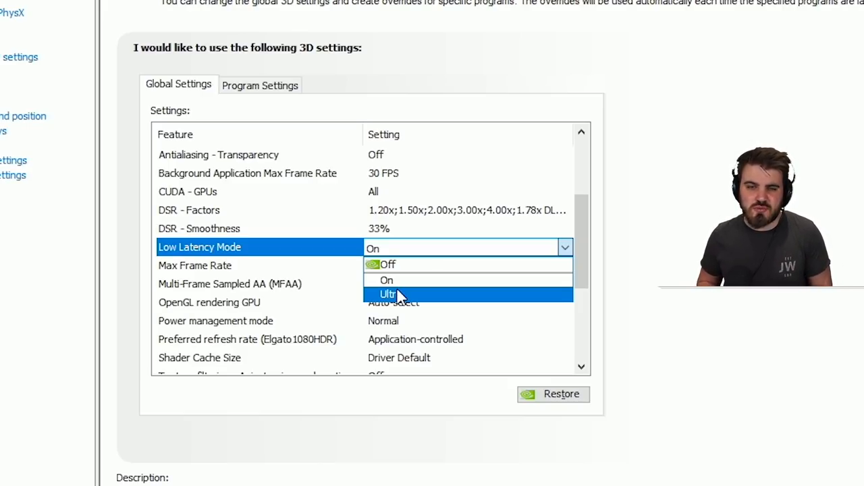
mouse_move(395, 279)
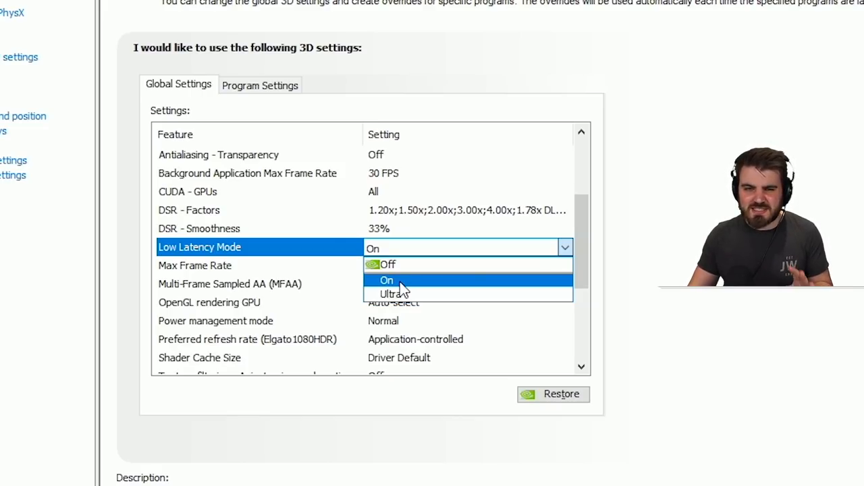
Set Low Latency Mode to On.
left_click(386, 279)
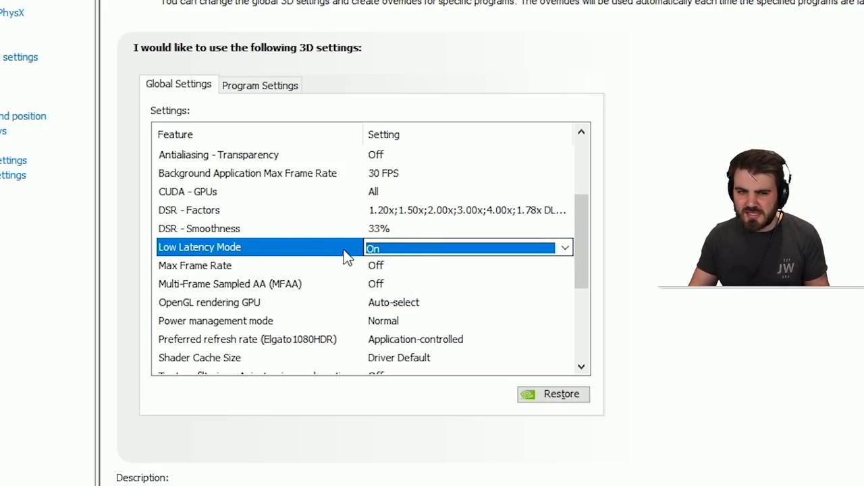
mouse_move(309, 252)
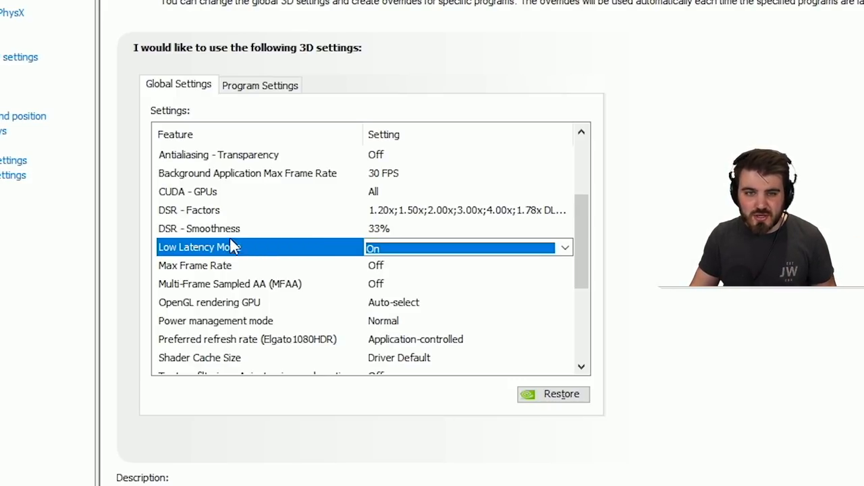
mouse_move(268, 100)
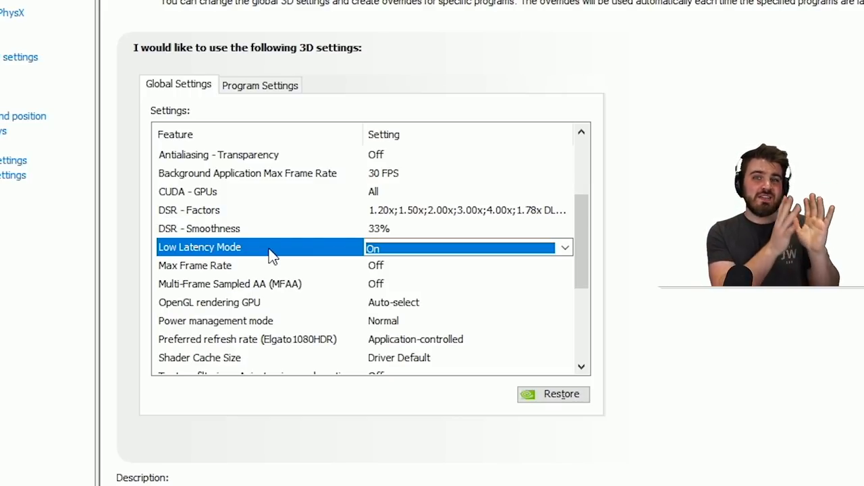
mouse_move(426, 248)
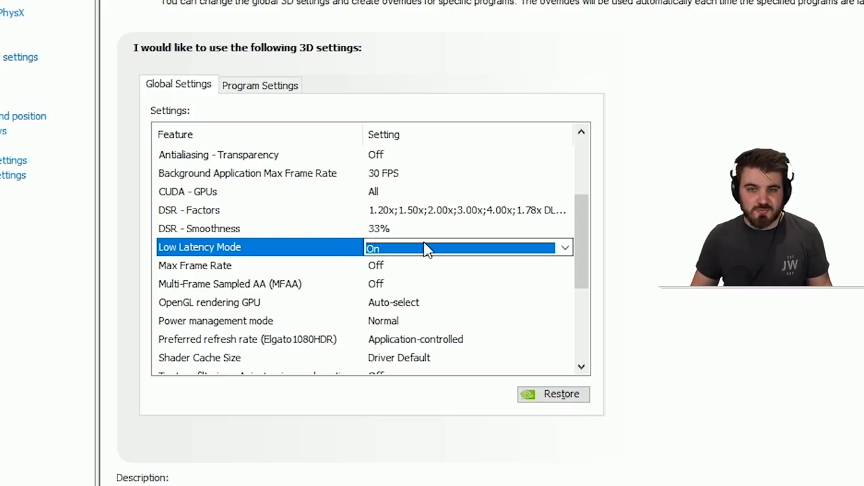
mouse_move(411, 261)
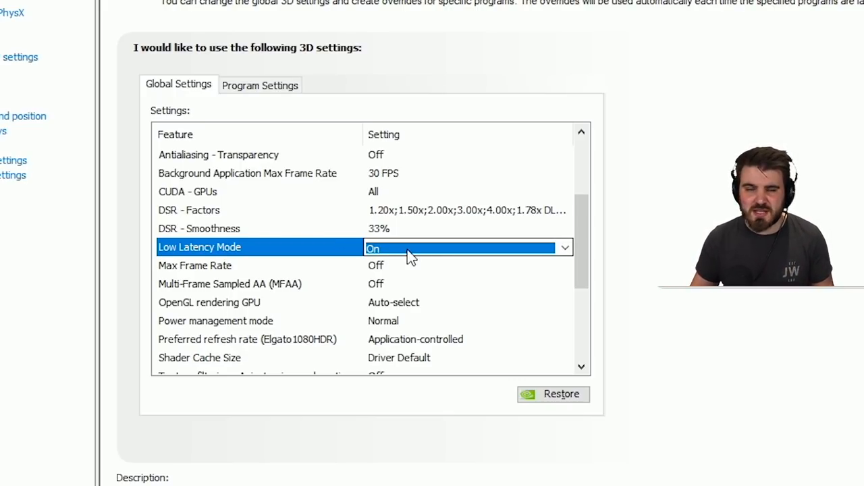
mouse_move(321, 243)
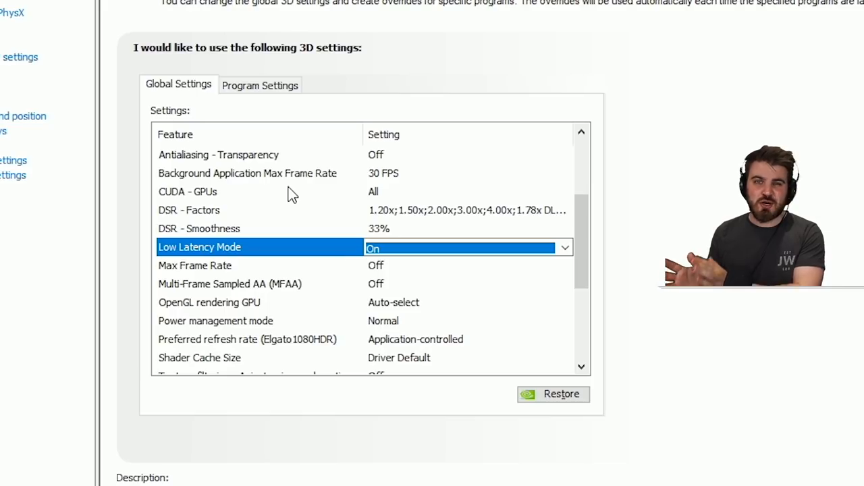
mouse_move(297, 270)
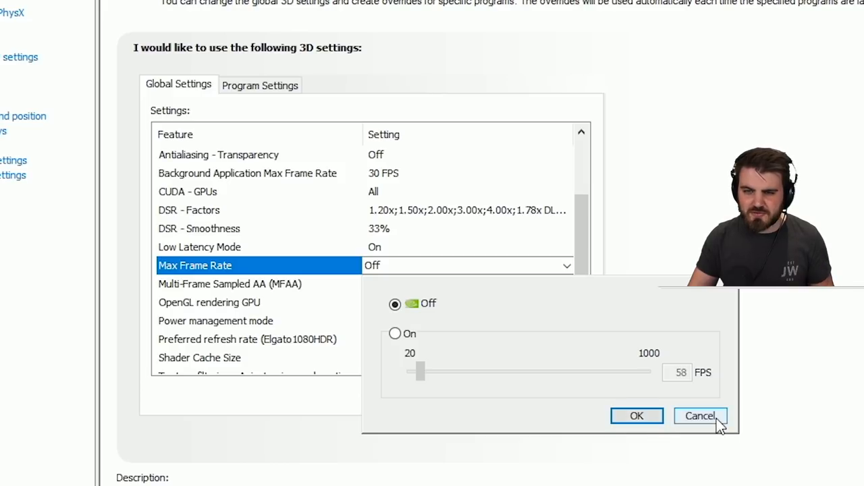
Leave Max Frame Rate Off and turn Multi-Frame Sampled AA (MFAA) On.
left_click(700, 416)
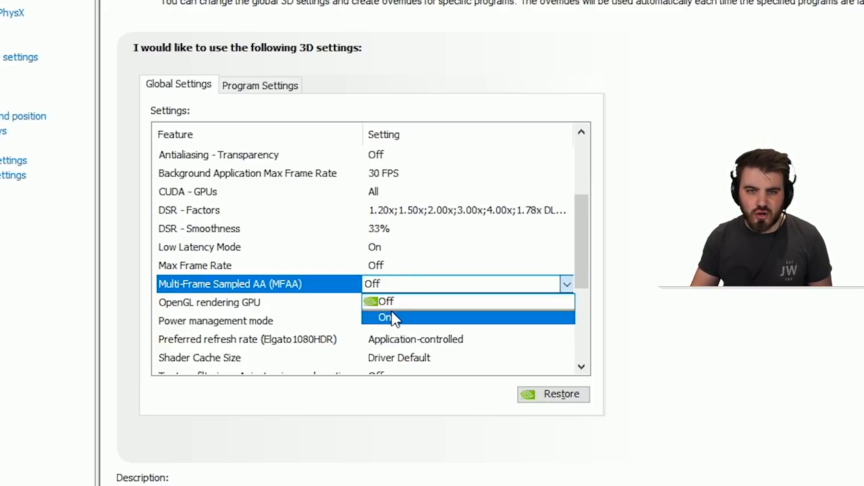
left_click(384, 317)
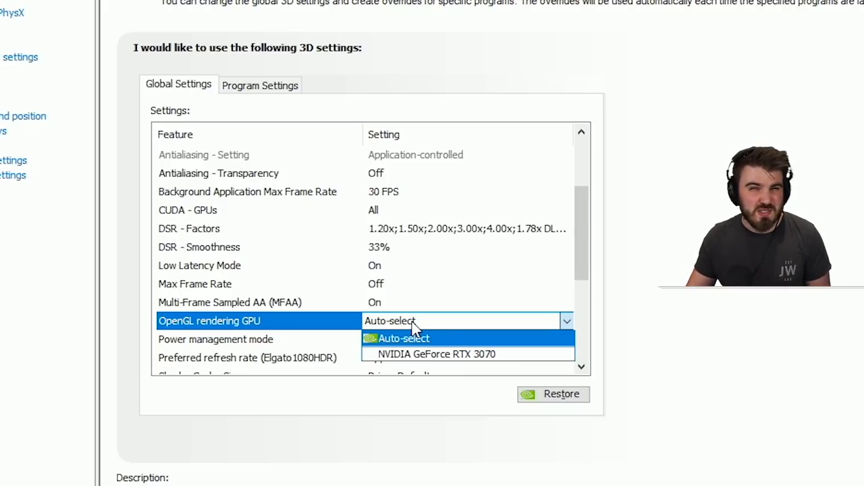
mouse_move(306, 333)
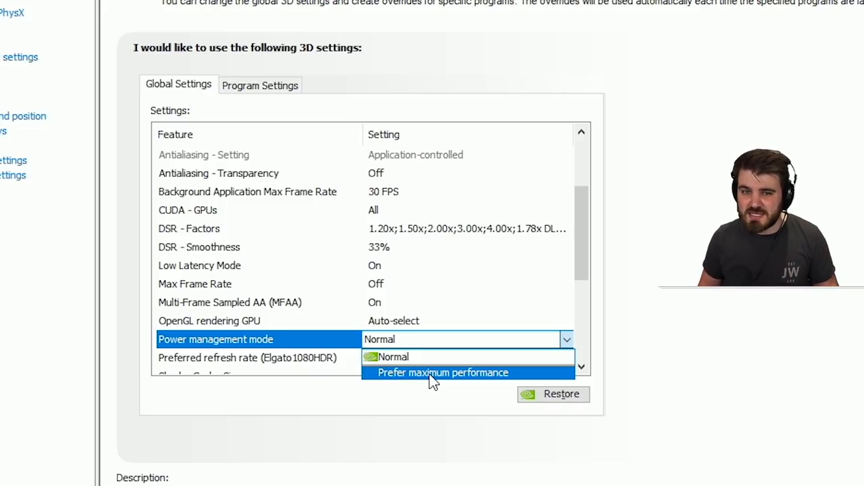
mouse_move(414, 357)
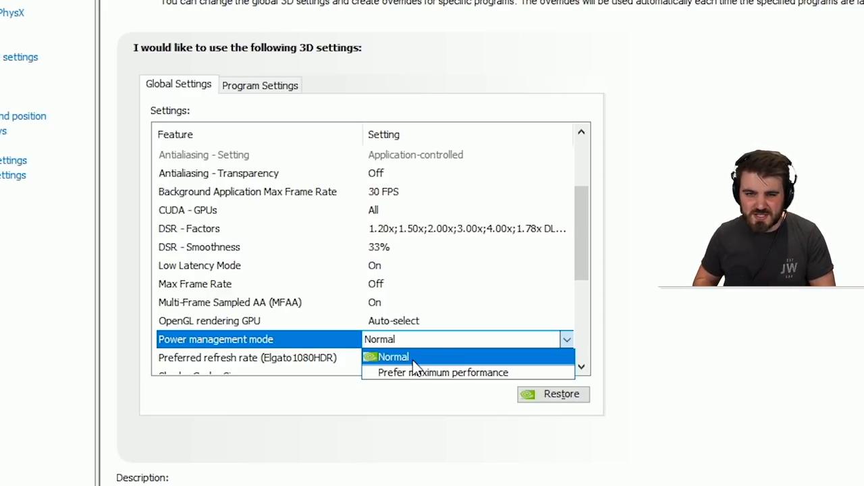
mouse_move(435, 373)
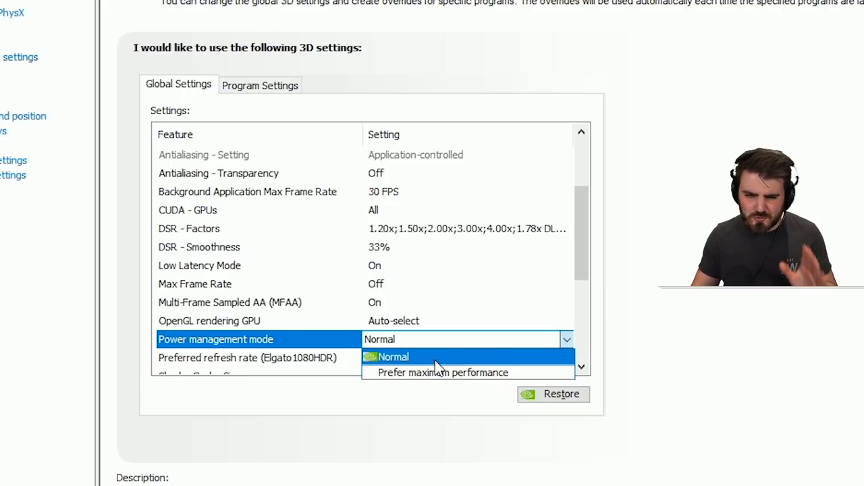
left_click(391, 357)
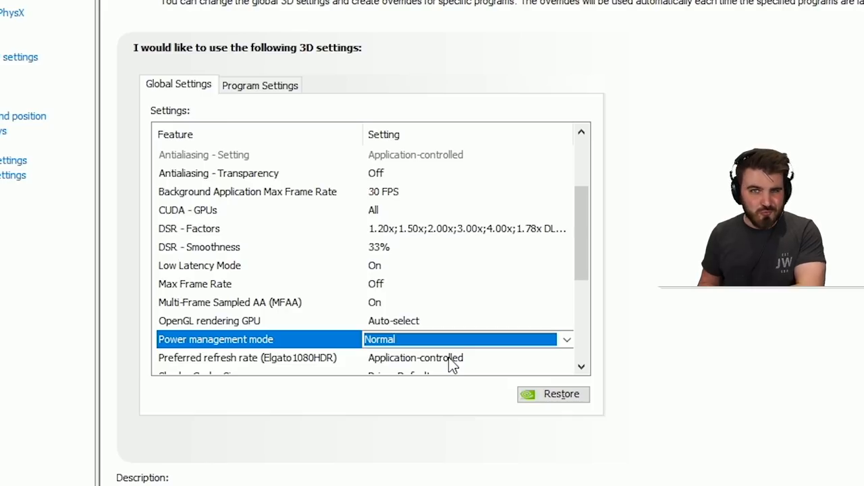
Set Shader Cache Size to 1 GB.
scroll("down", 3)
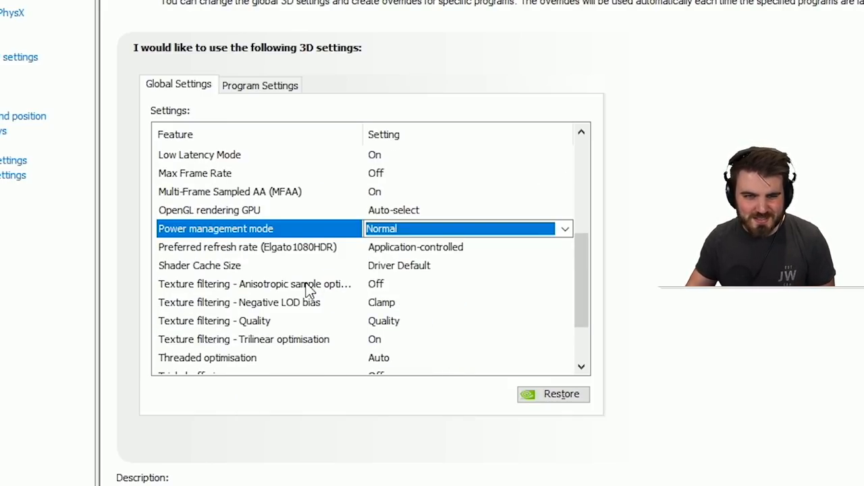
mouse_move(405, 254)
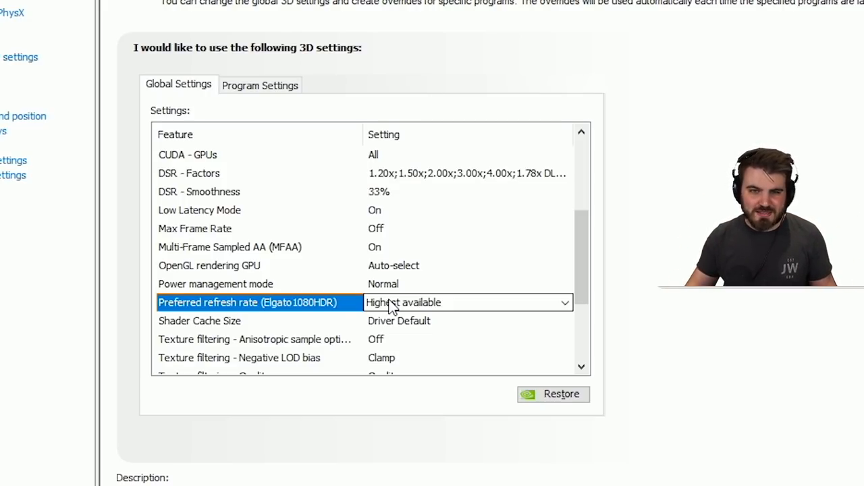
mouse_move(392, 316)
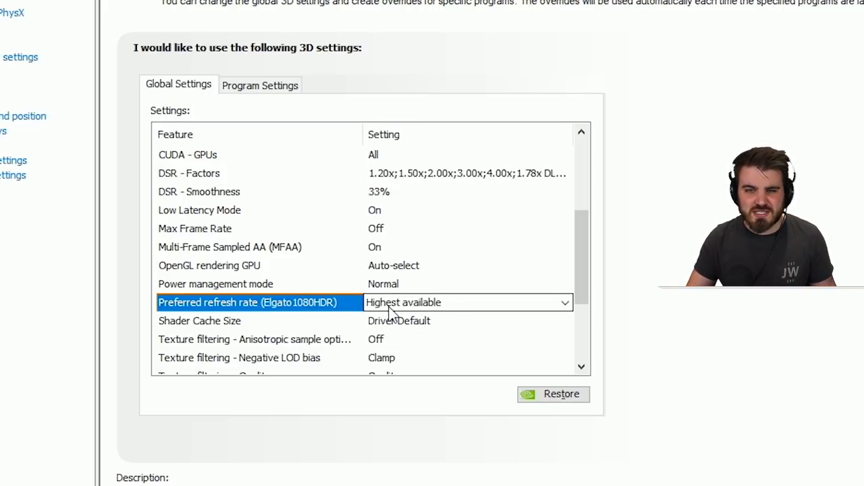
mouse_move(229, 329)
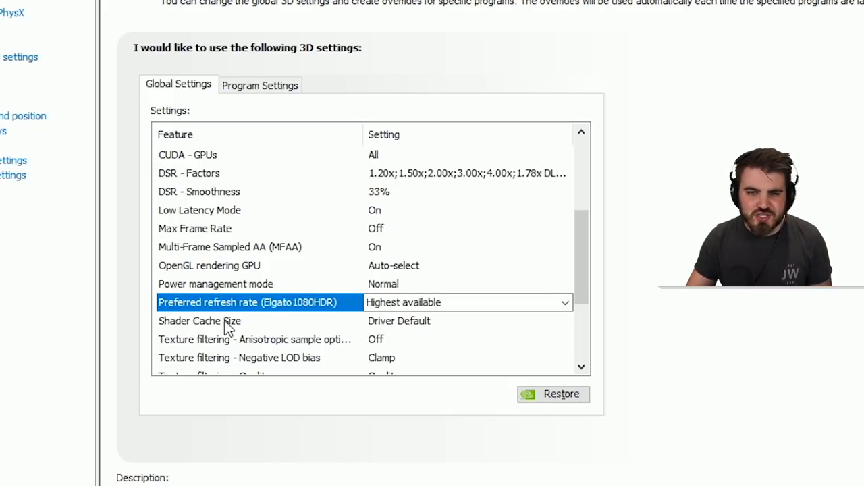
left_click(198, 322)
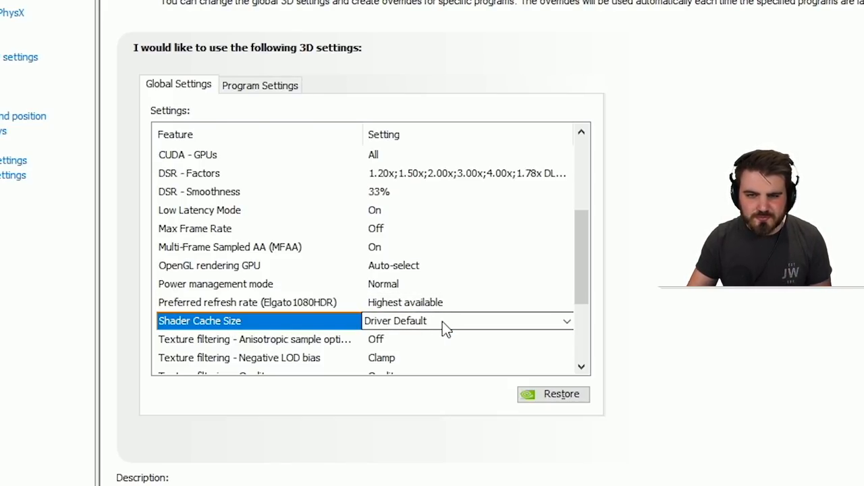
left_click(567, 322)
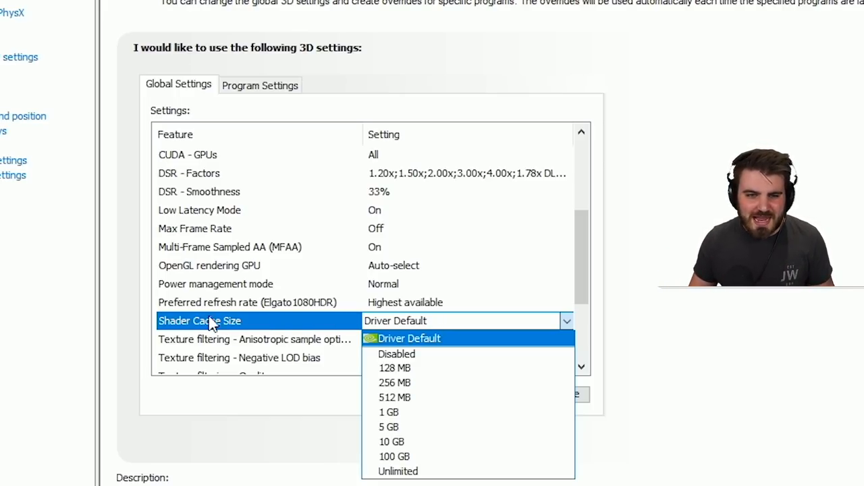
mouse_move(418, 412)
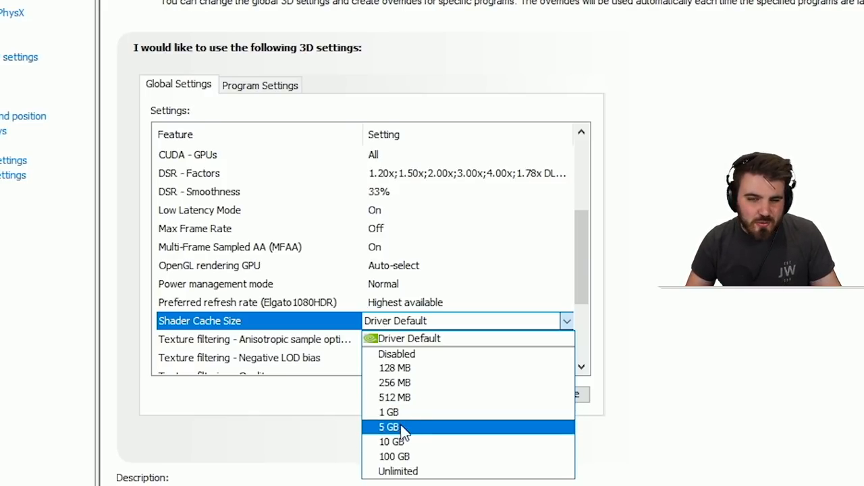
mouse_move(411, 425)
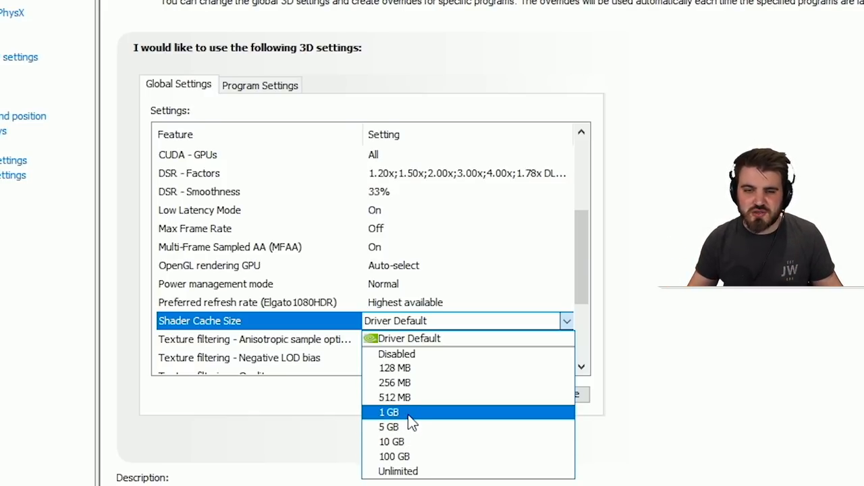
left_click(389, 412)
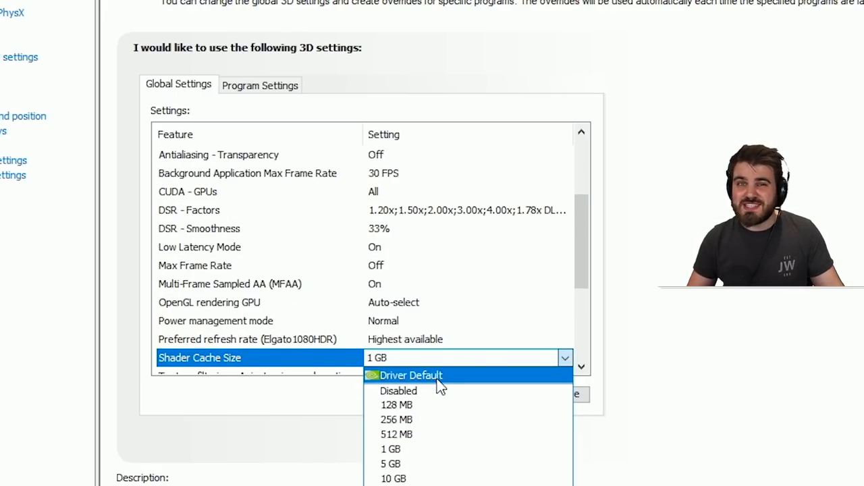
mouse_move(434, 392)
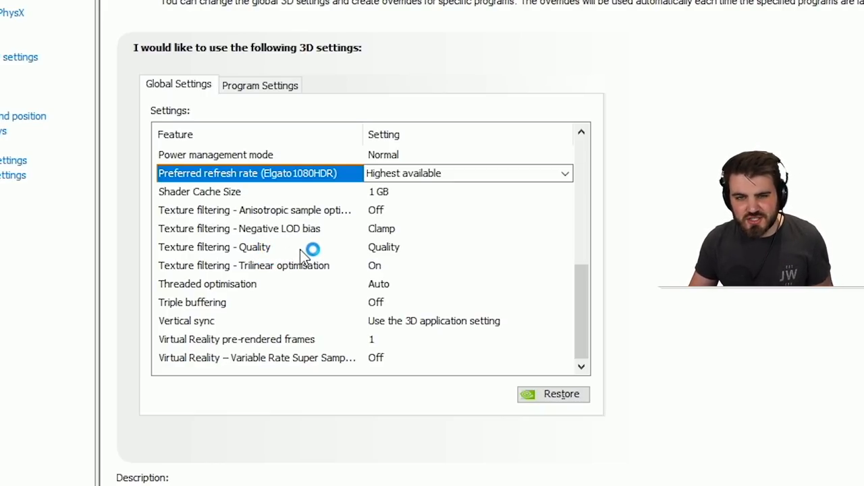
mouse_move(394, 247)
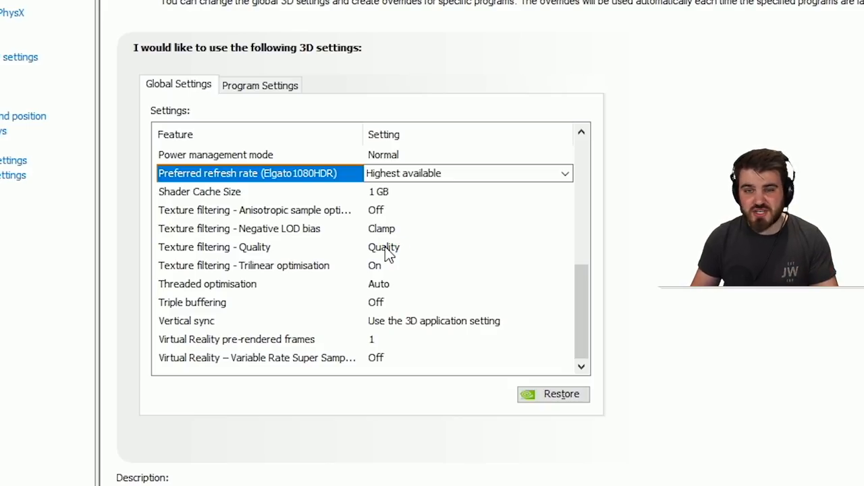
mouse_move(400, 259)
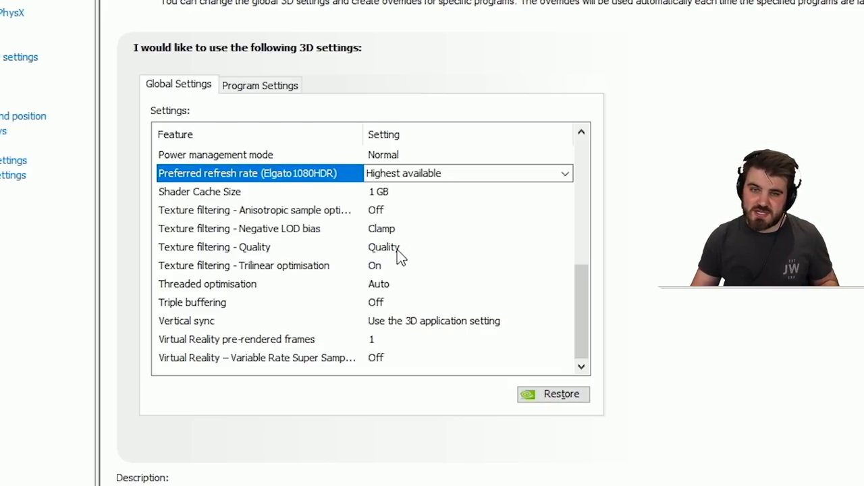
Set Anisotropic sample optimisation On and Texture filtering - Quality to Performance.
left_click(466, 248)
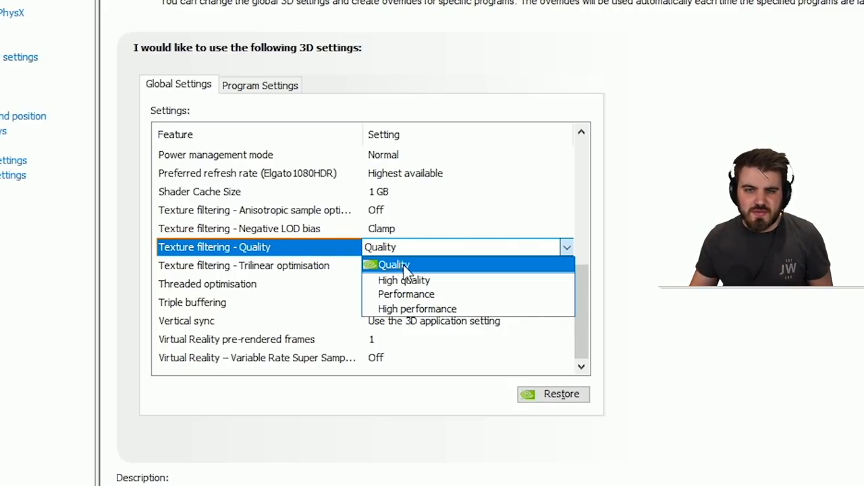
mouse_move(412, 290)
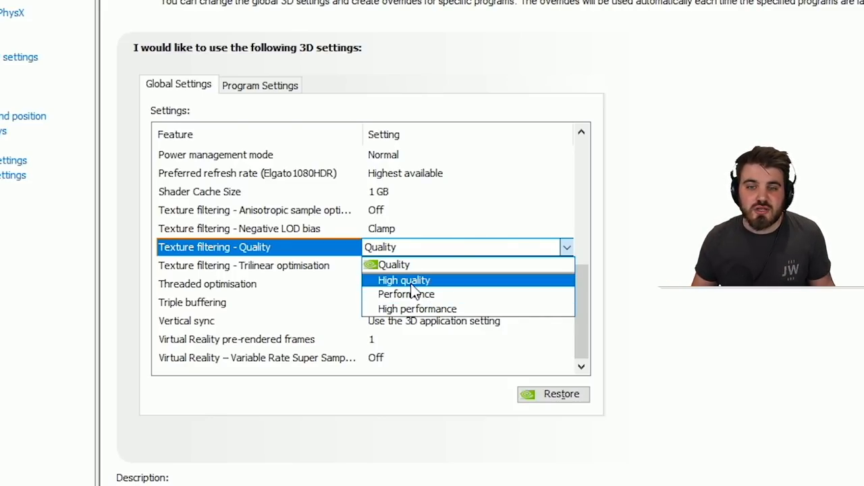
mouse_move(416, 308)
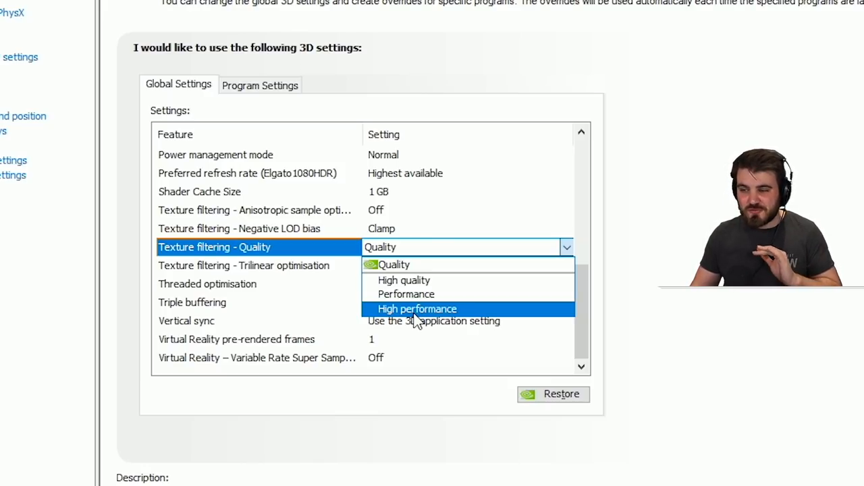
mouse_move(429, 279)
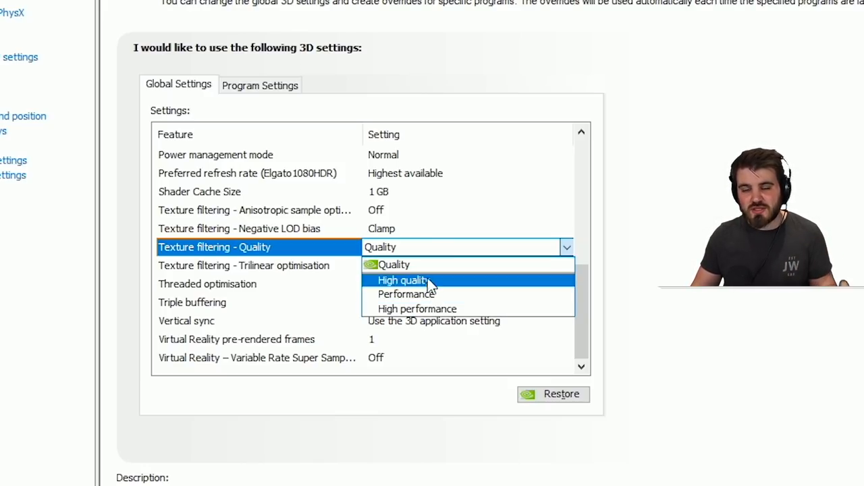
mouse_move(425, 266)
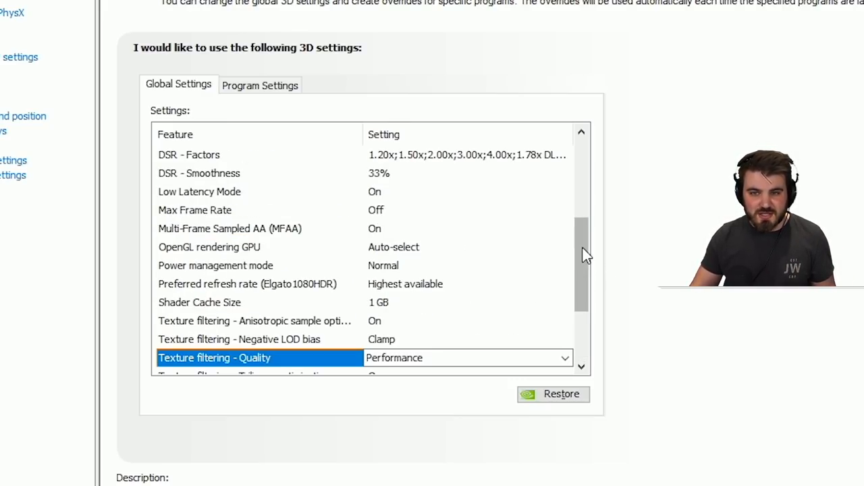
scroll("down", 3)
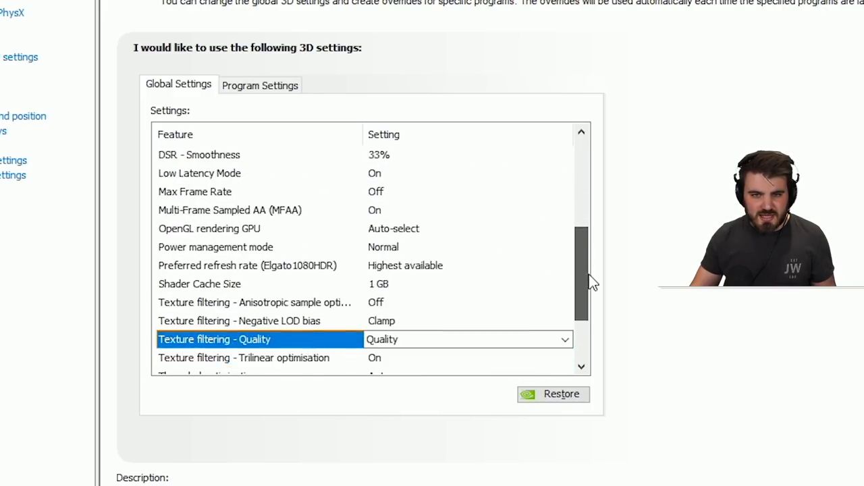
scroll("down", 3)
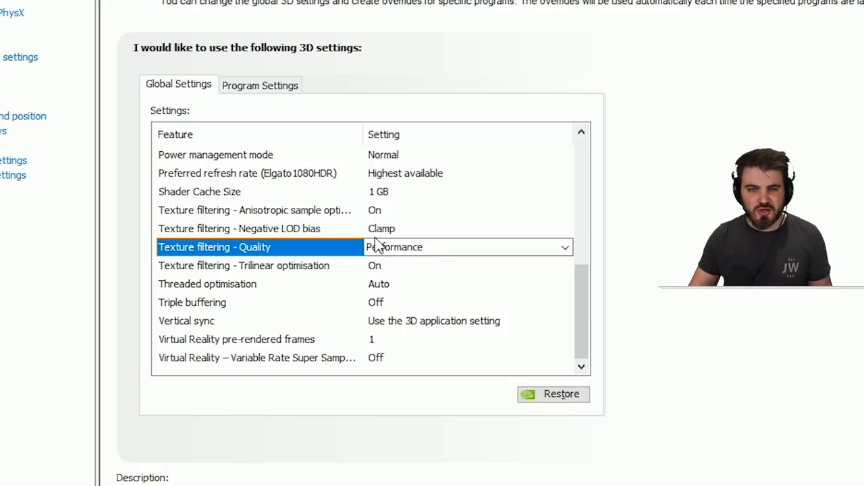
left_click(565, 247)
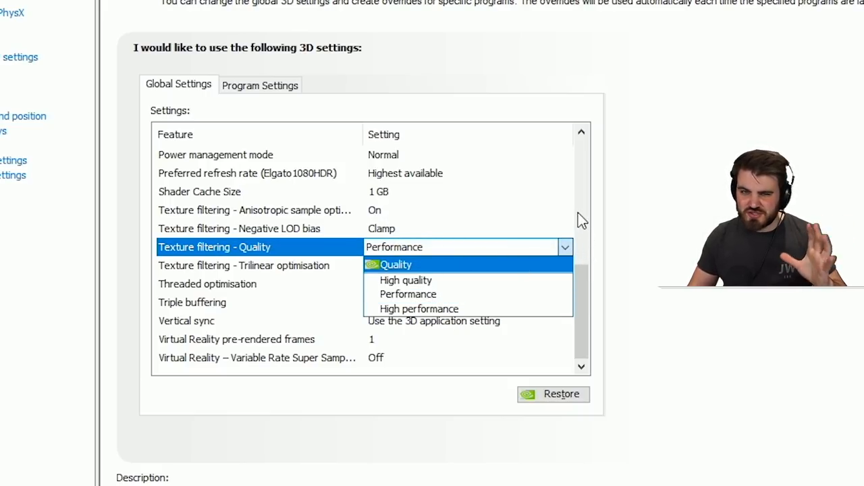
left_click(408, 294)
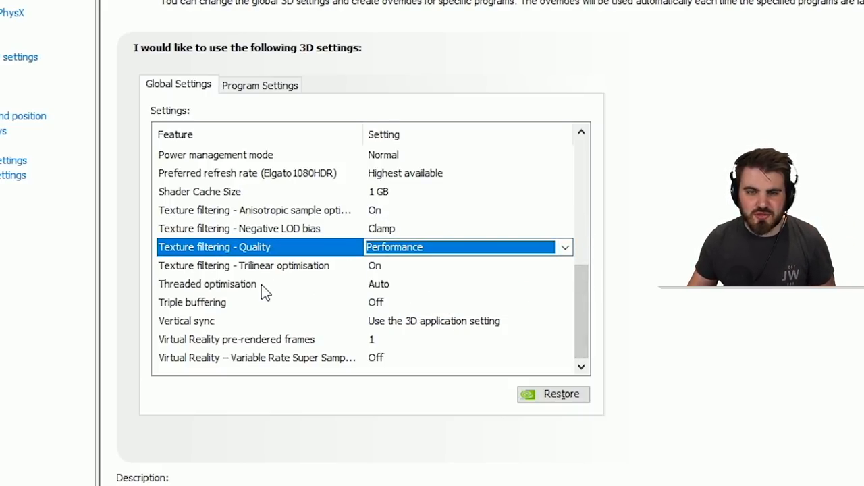
left_click(208, 284)
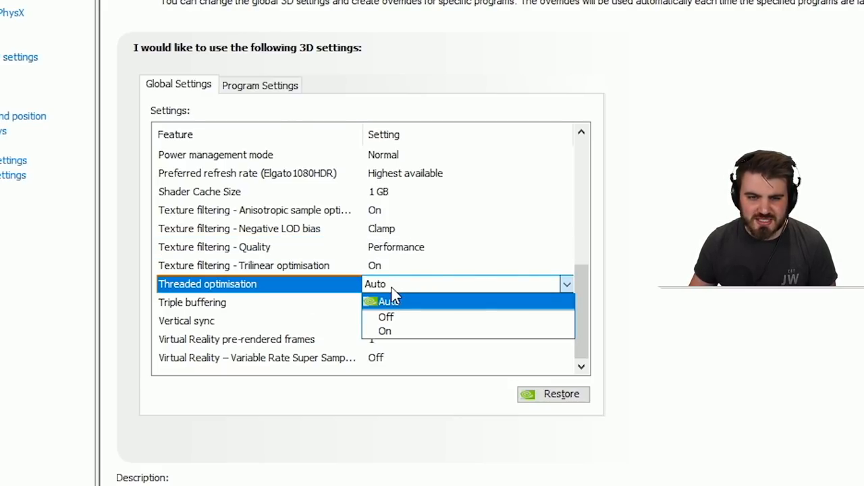
mouse_move(385, 331)
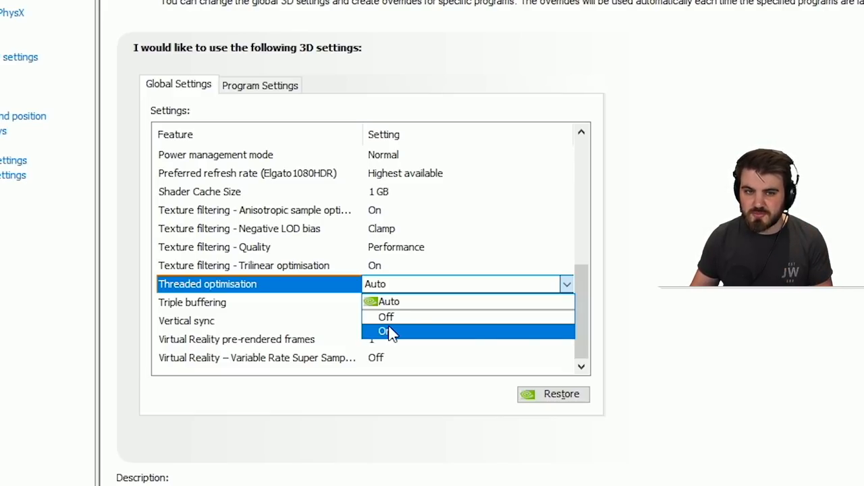
mouse_move(416, 302)
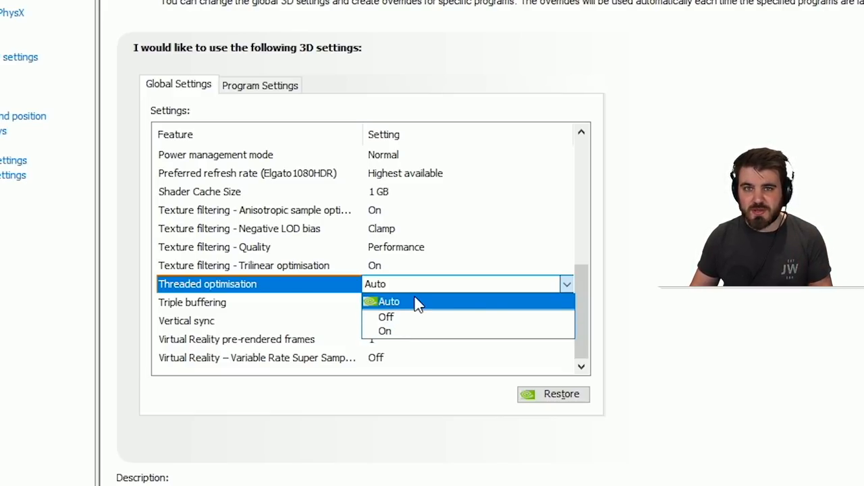
left_click(387, 301)
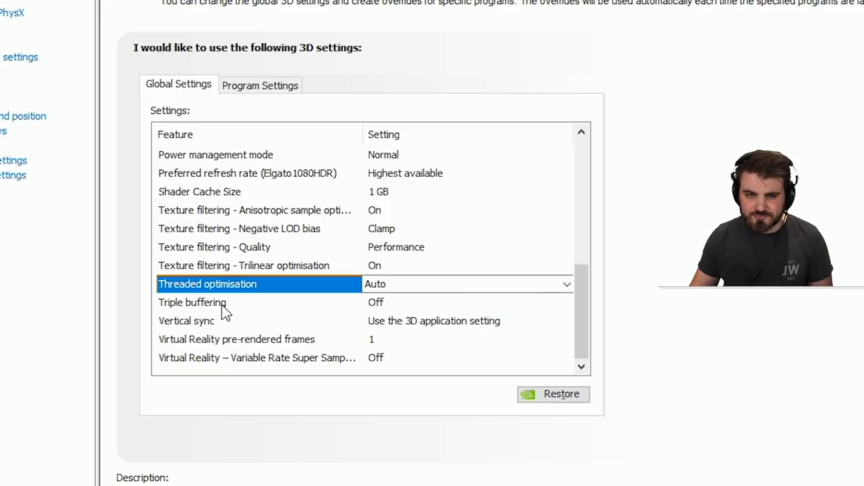
mouse_move(216, 324)
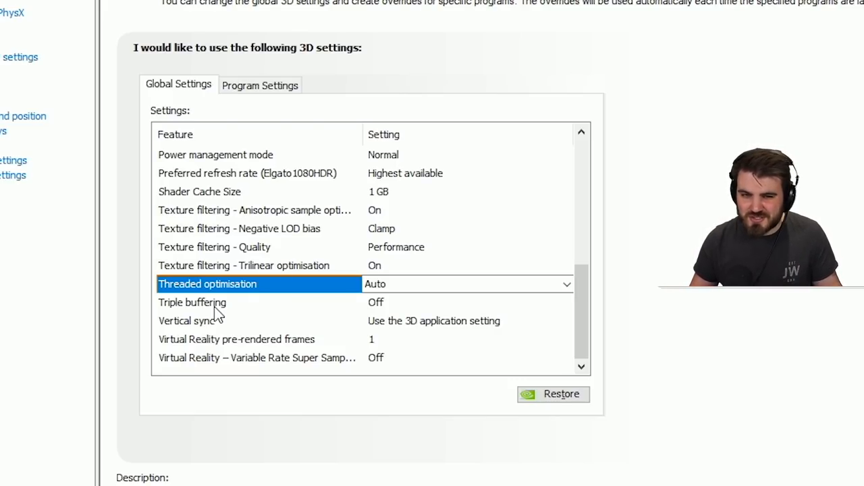
mouse_move(210, 330)
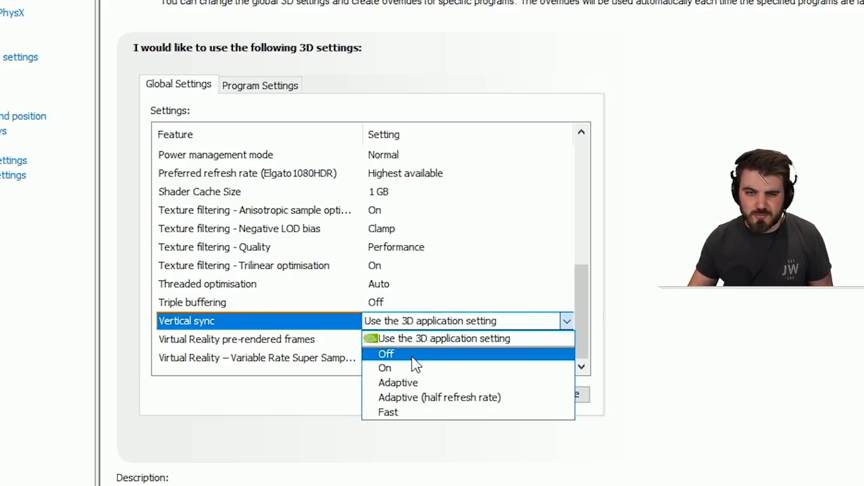
mouse_move(421, 342)
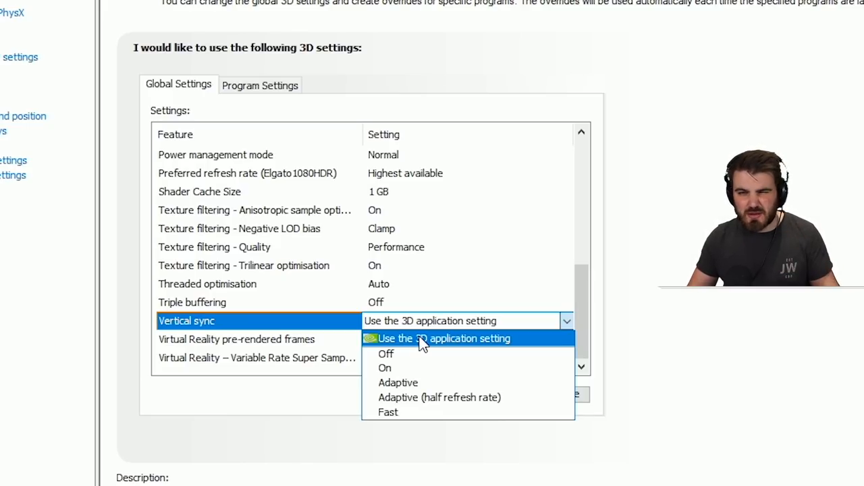
left_click(443, 338)
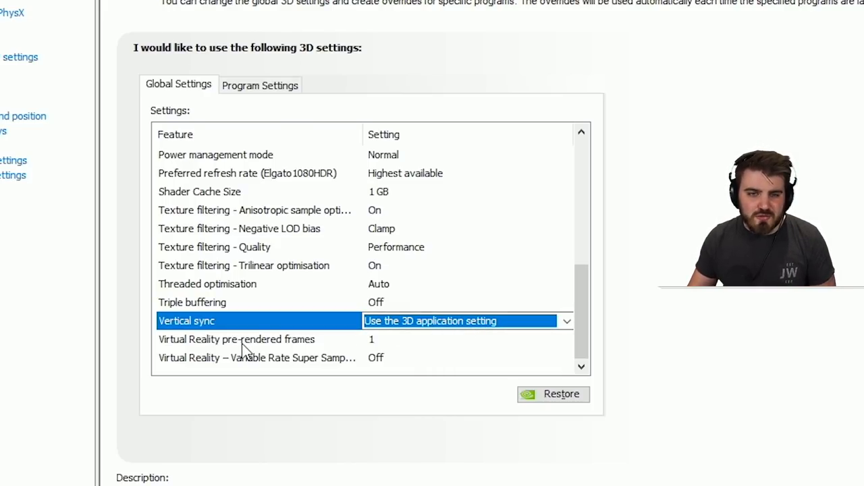
mouse_move(203, 343)
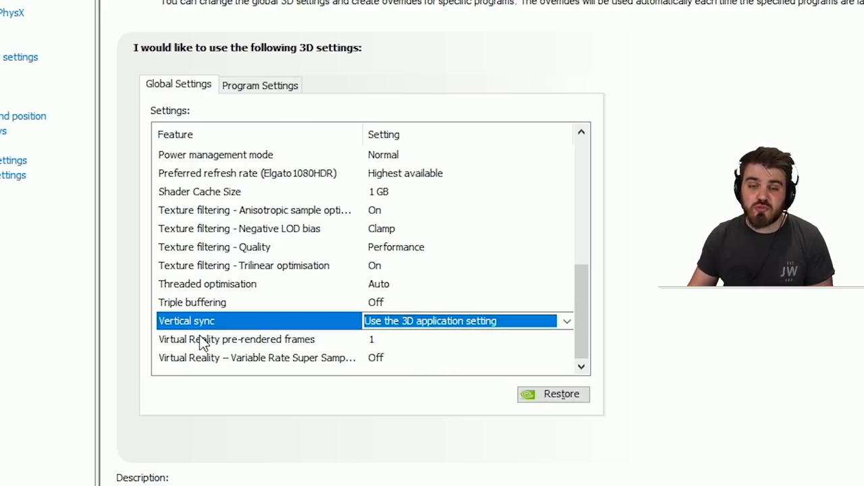
mouse_move(398, 346)
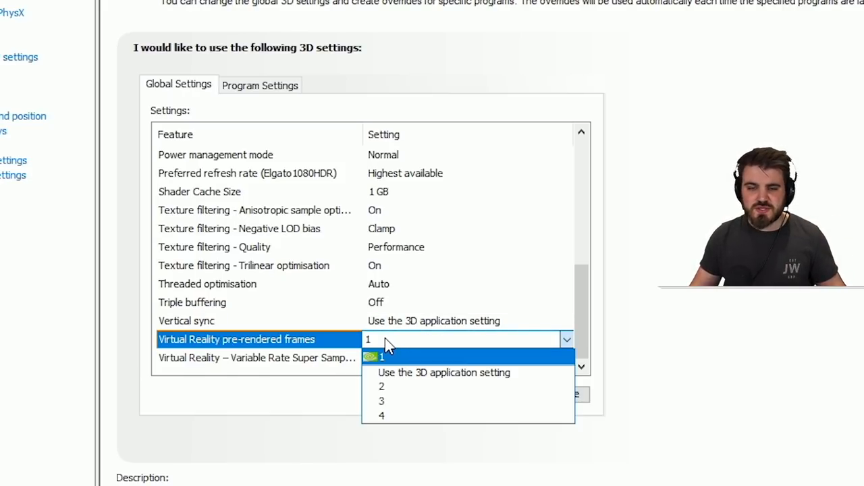
mouse_move(412, 425)
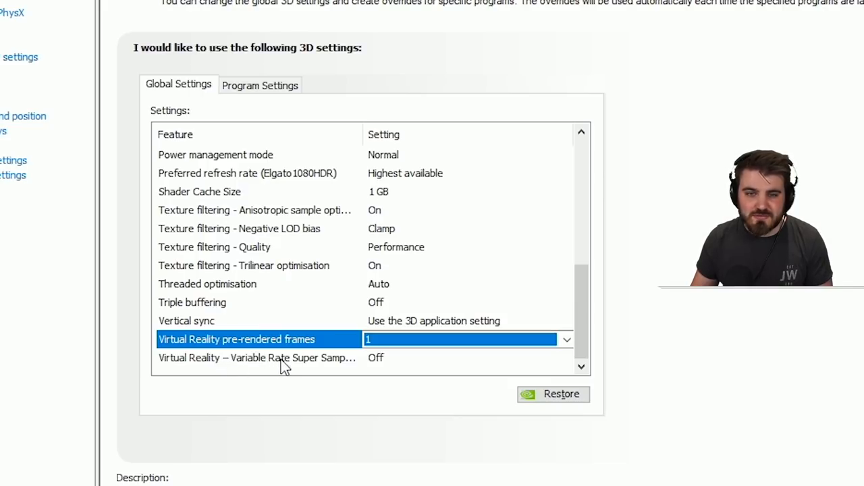
mouse_move(407, 370)
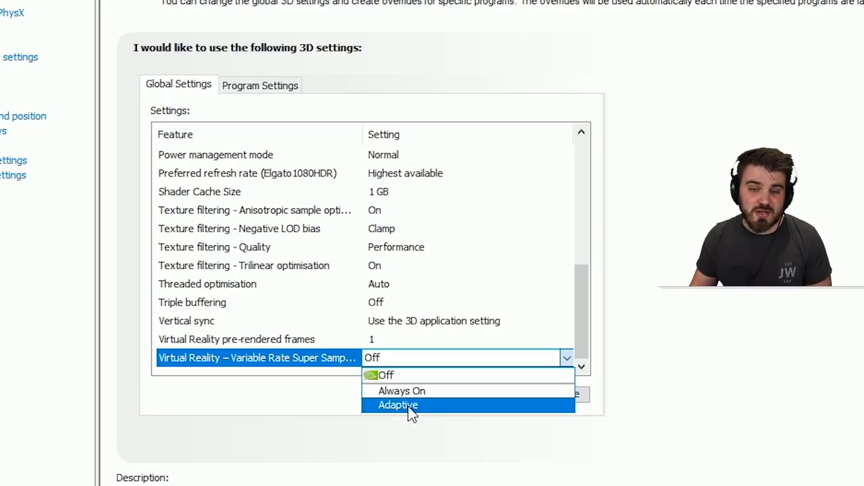
Set Virtual Reality - Variable Rate Super Sampling to Adaptive.
left_click(396, 405)
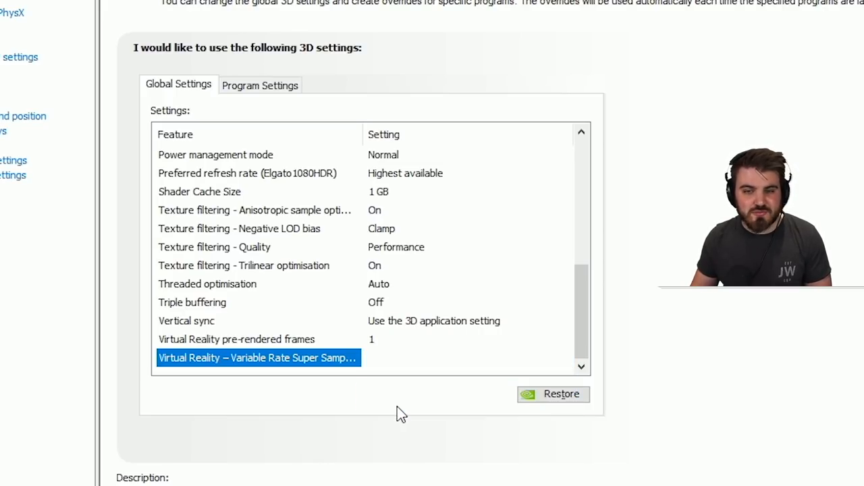
left_click(466, 358)
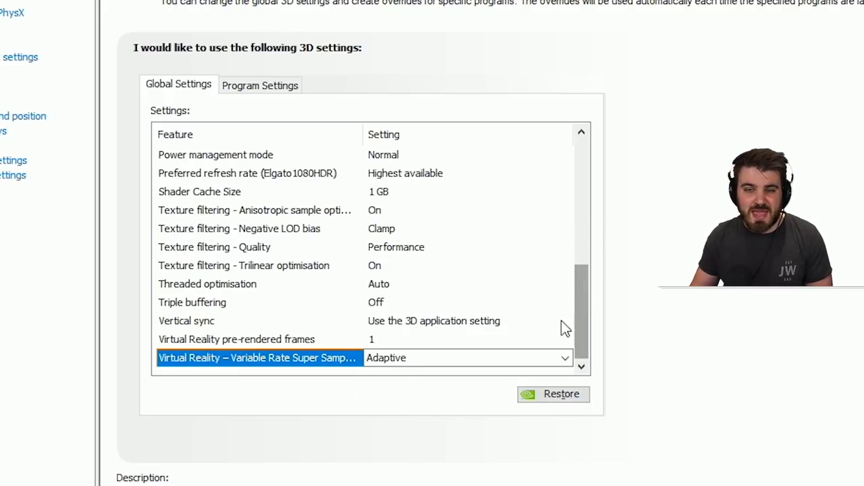
mouse_move(319, 376)
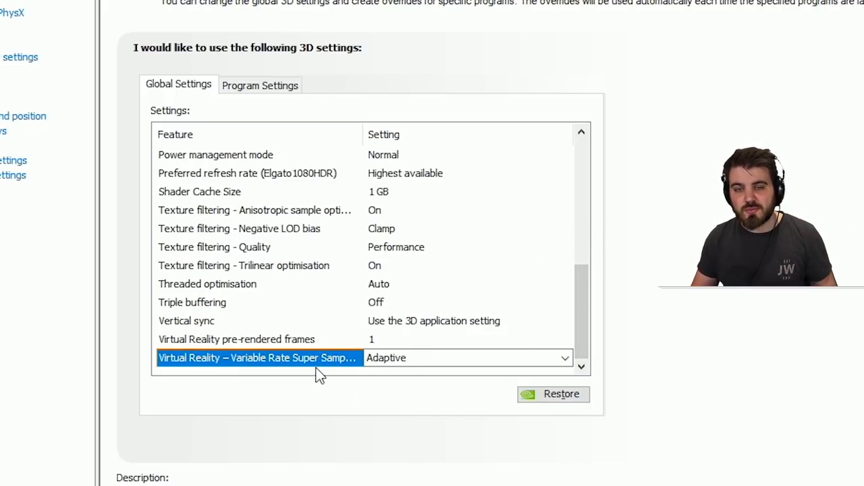